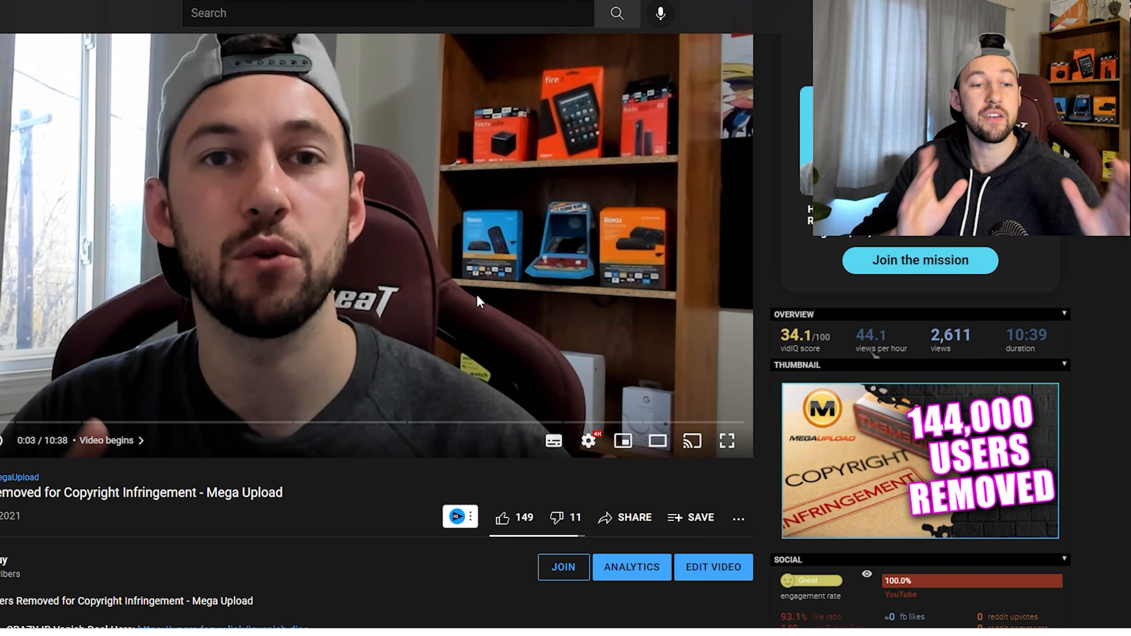
# Step: Scroll down the Mega Upload video page before moving to the IPVanish site
pyautogui.scroll(-3)
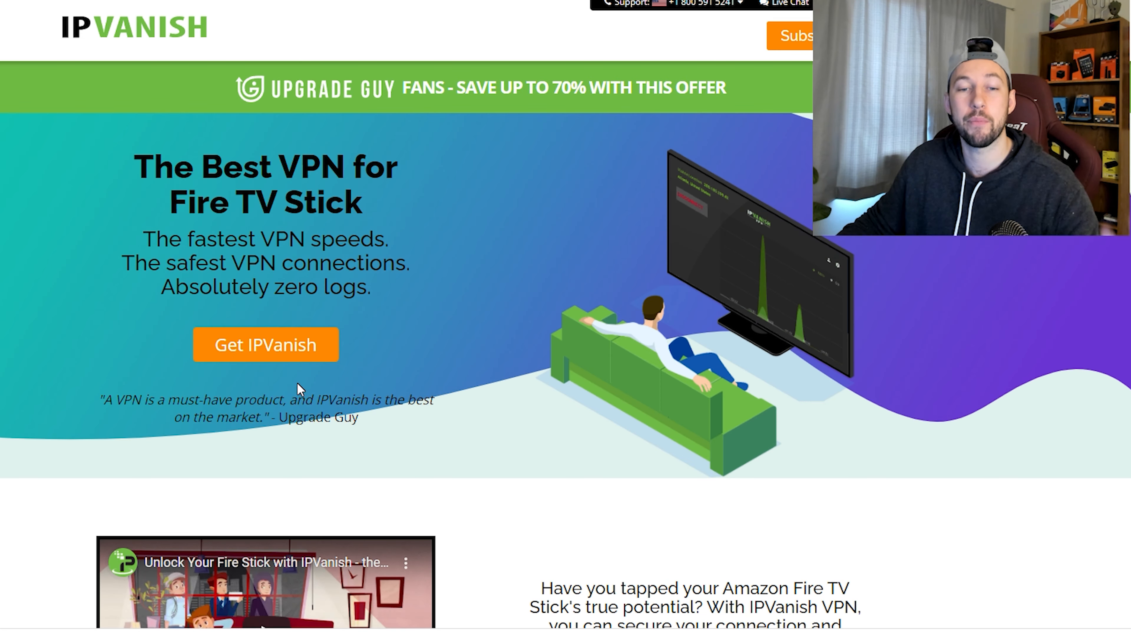
# Step: Scroll past 'What is IPVanish VPN?' to the Monthly and Yearly plan pricing
pyautogui.scroll(-3)
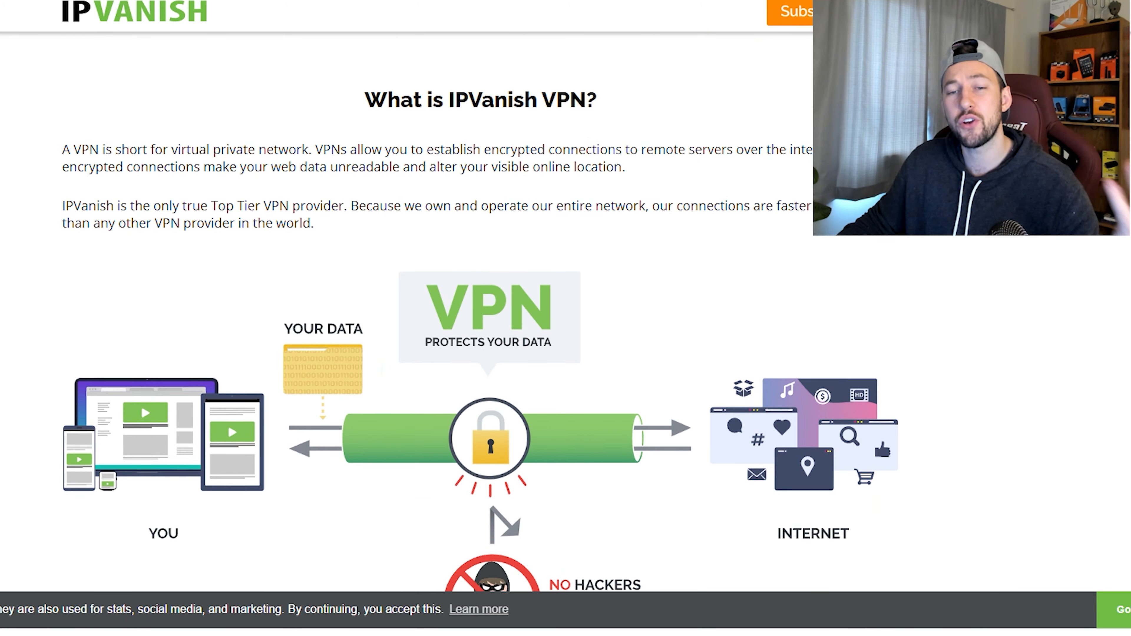
pyautogui.scroll(-3)
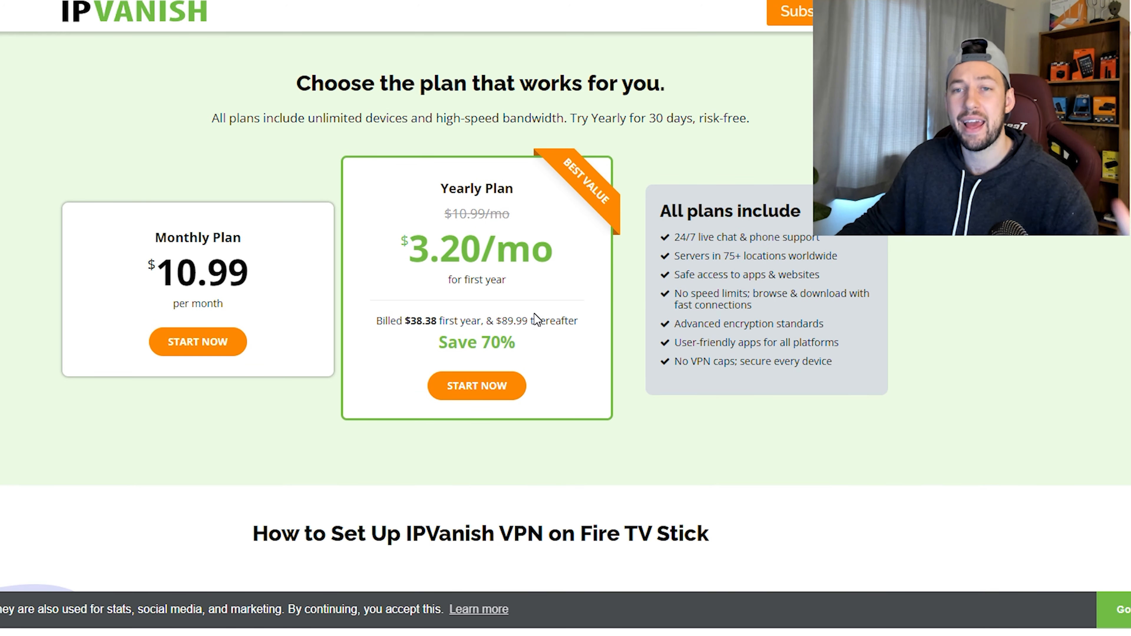
pyautogui.moveTo(755, 132)
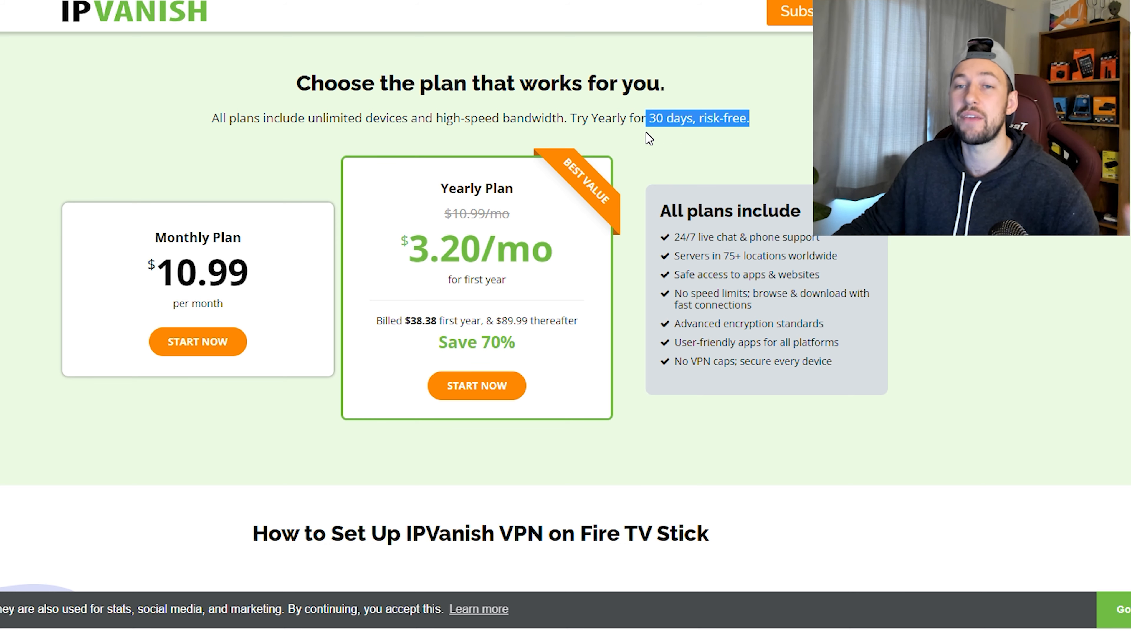
pyautogui.moveTo(633, 160)
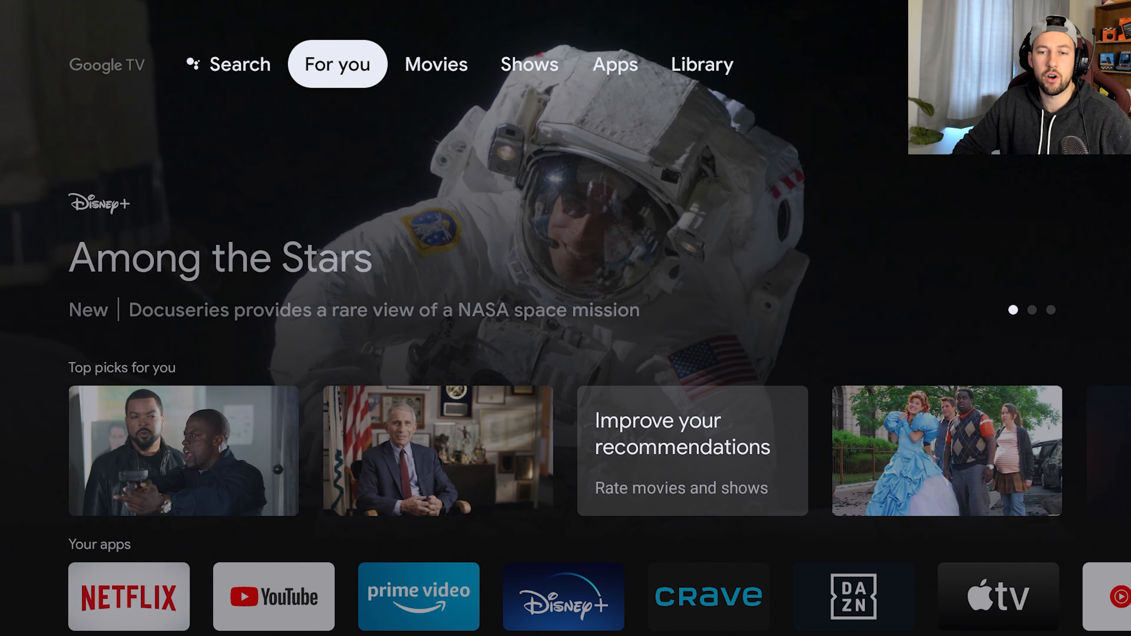
# Step: Browse the Movies, Apps and Shows tabs, then bring up the quick settings side panel
pyautogui.click(436, 64)
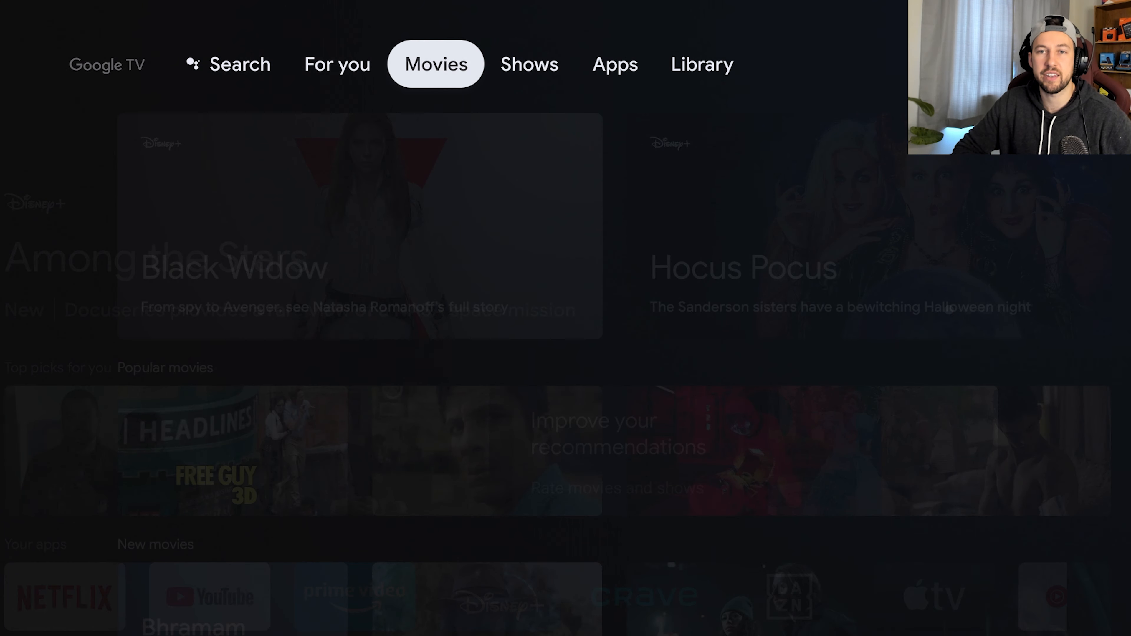
pyautogui.click(614, 64)
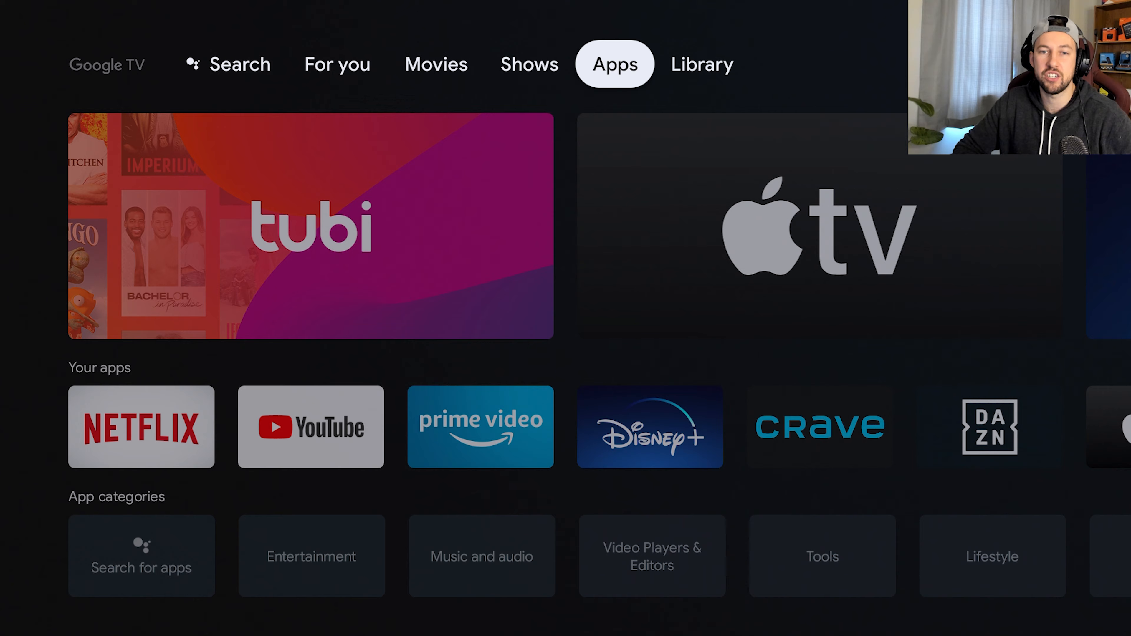
pyautogui.click(529, 65)
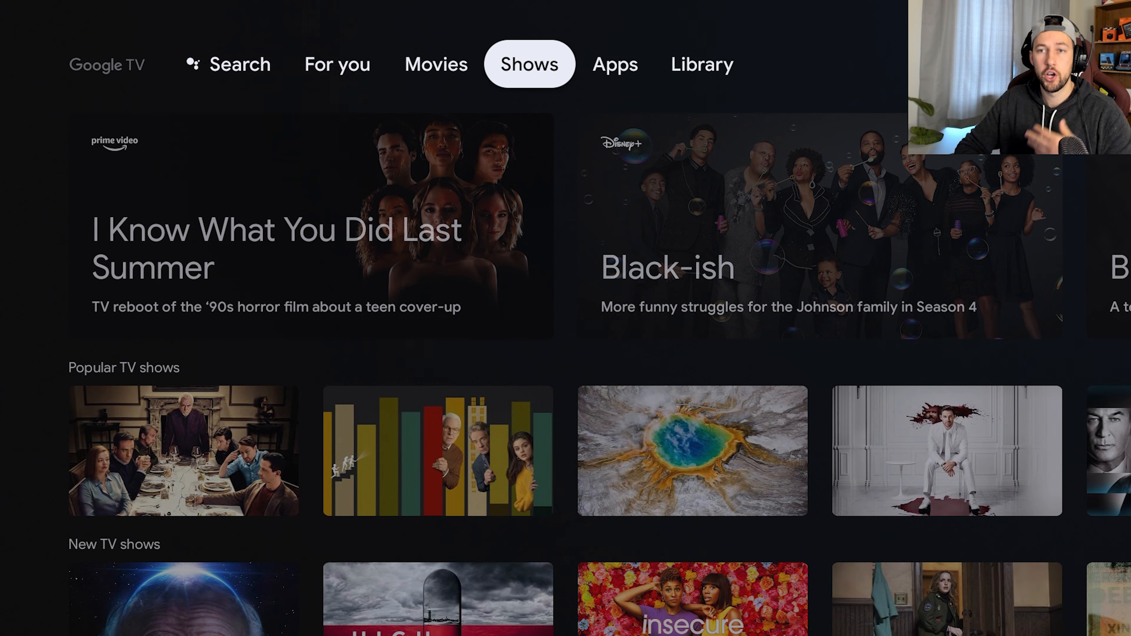
pyautogui.click(700, 64)
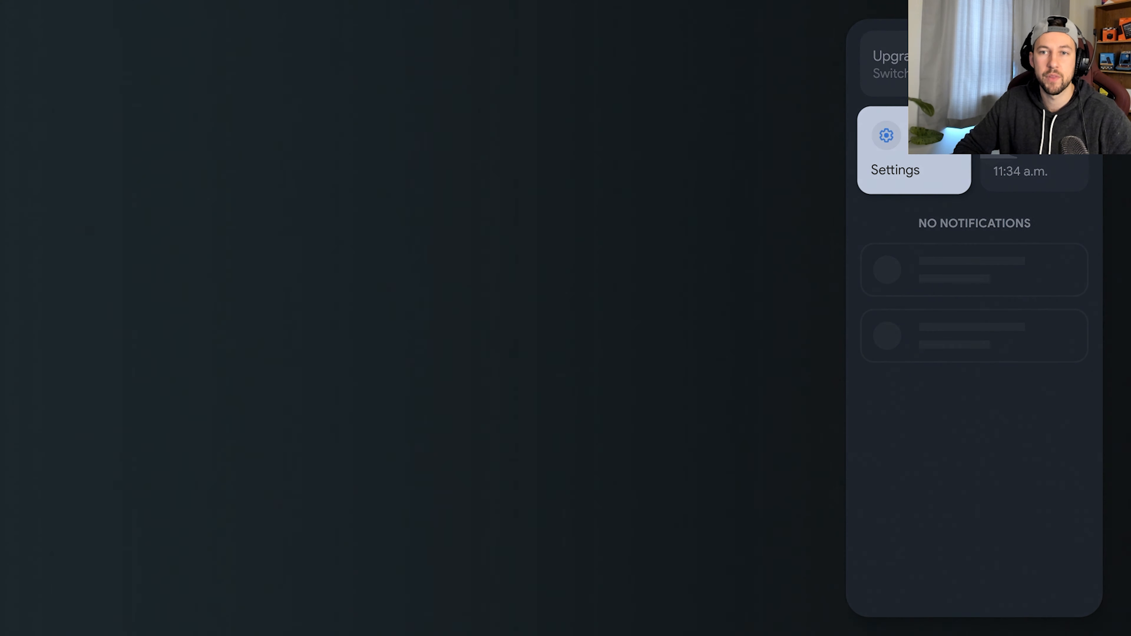
# Step: Open Settings from the side panel and move down past Network and Internet toward Privacy
pyautogui.click(886, 135)
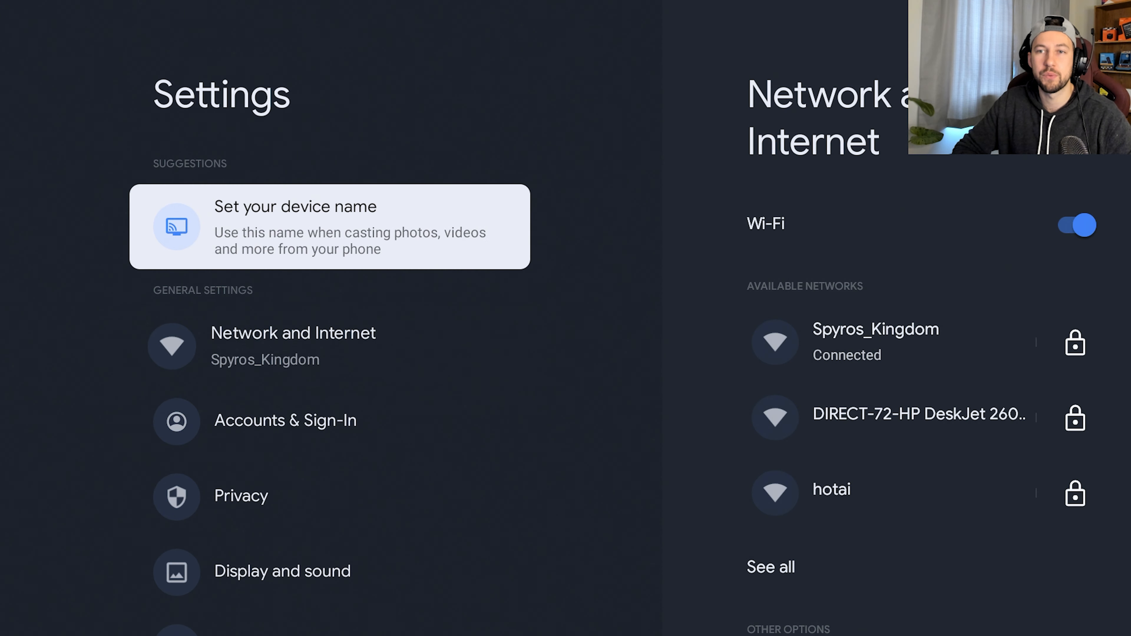
pyautogui.click(329, 226)
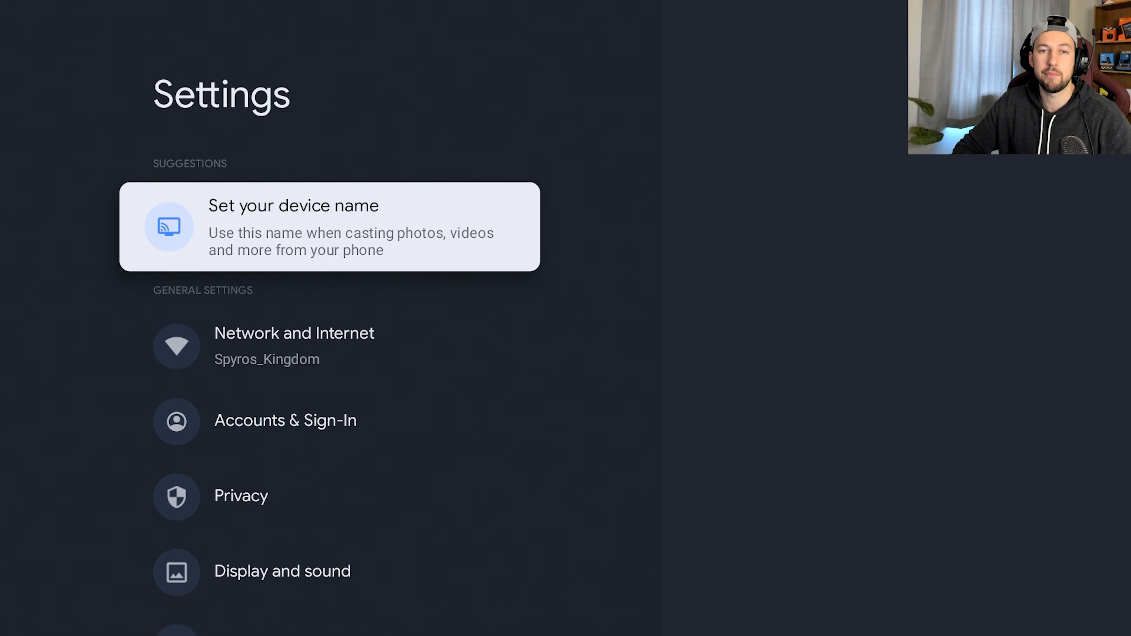
pyautogui.click(329, 226)
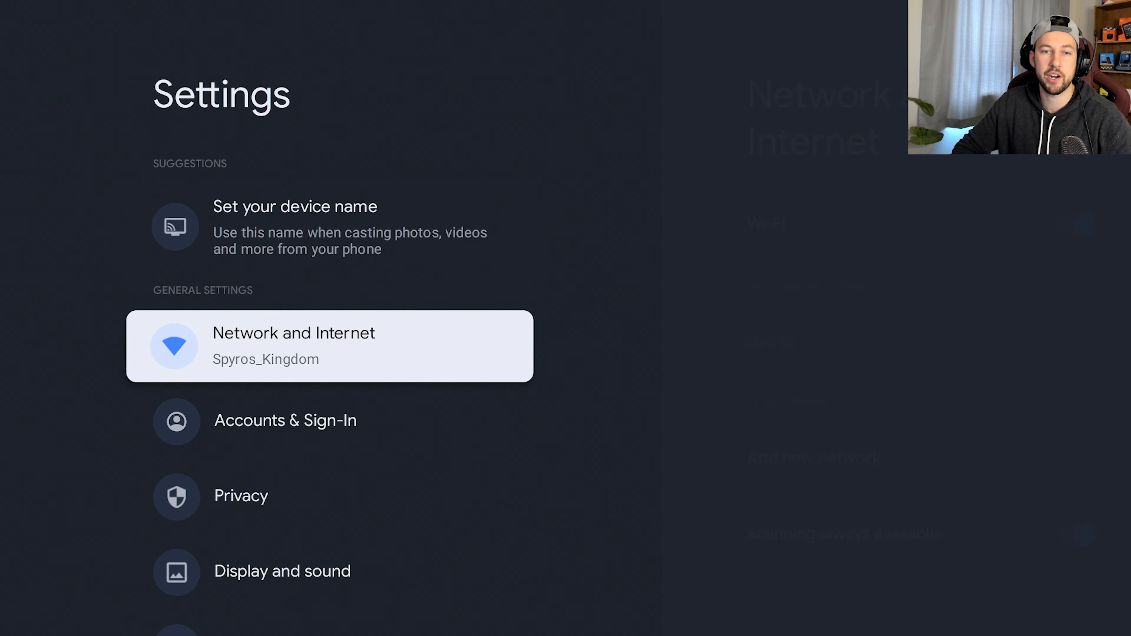
pyautogui.scroll(-3)
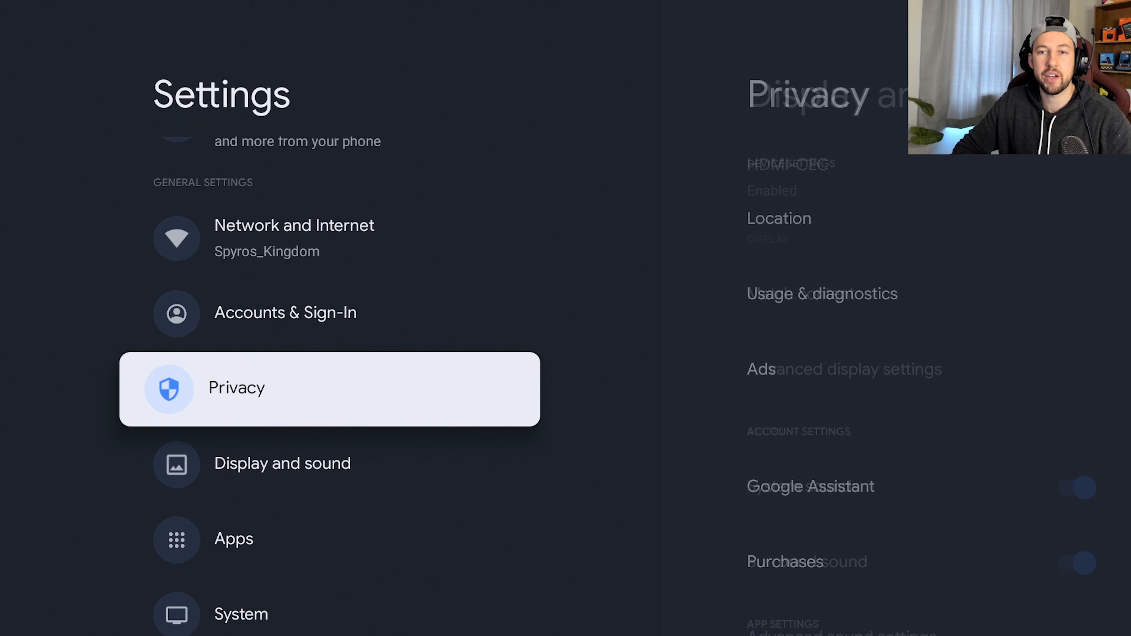
# Step: Go into Privacy and look over the Location settings
pyautogui.click(328, 388)
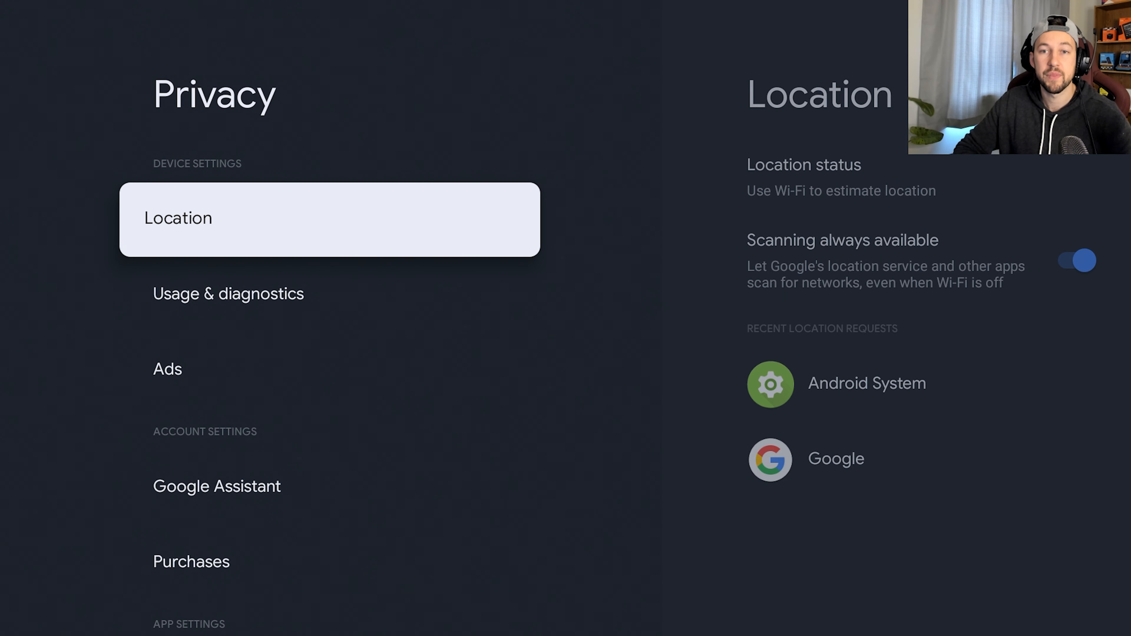
pyautogui.click(329, 219)
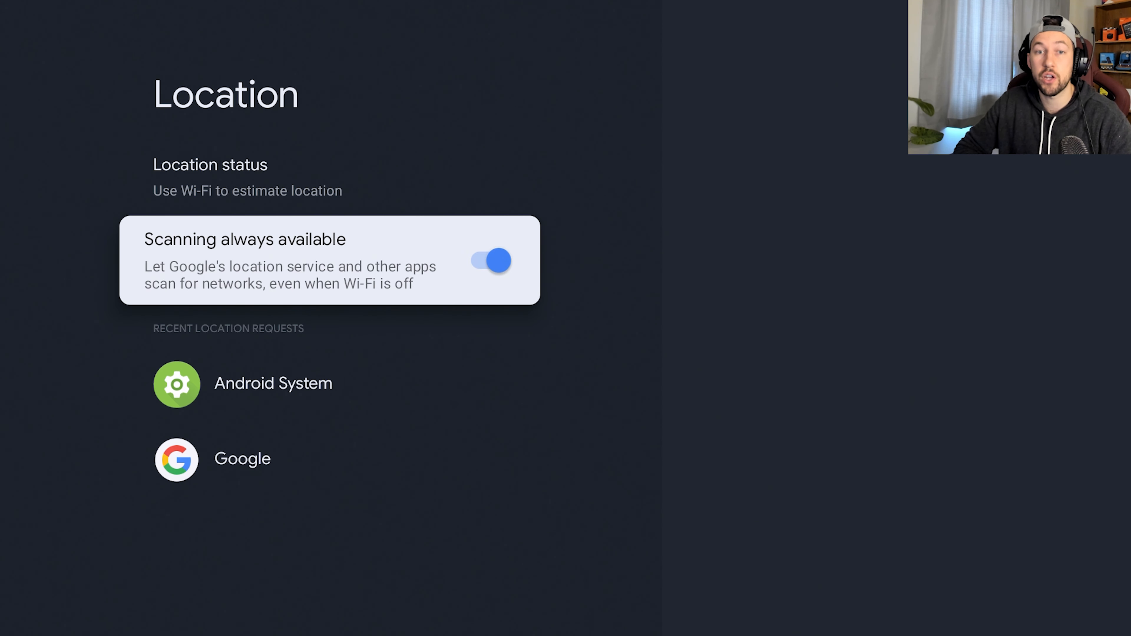
pyautogui.press('Back')
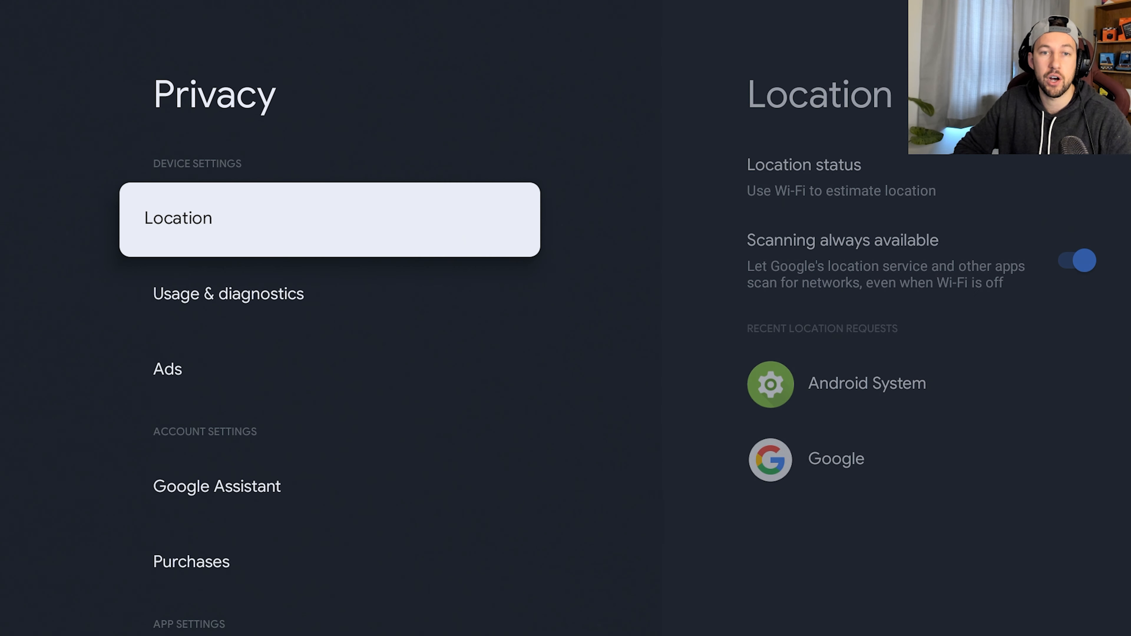
# Step: Turn off Scanning always available and set Location status to Off, then leave Location
pyautogui.click(328, 218)
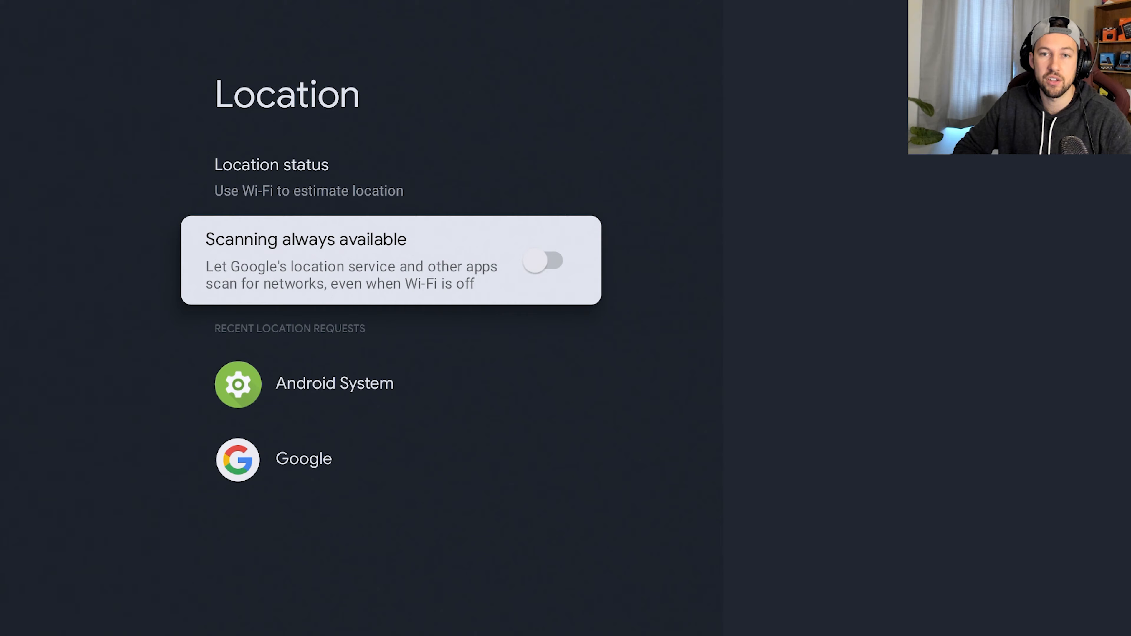
pyautogui.click(271, 177)
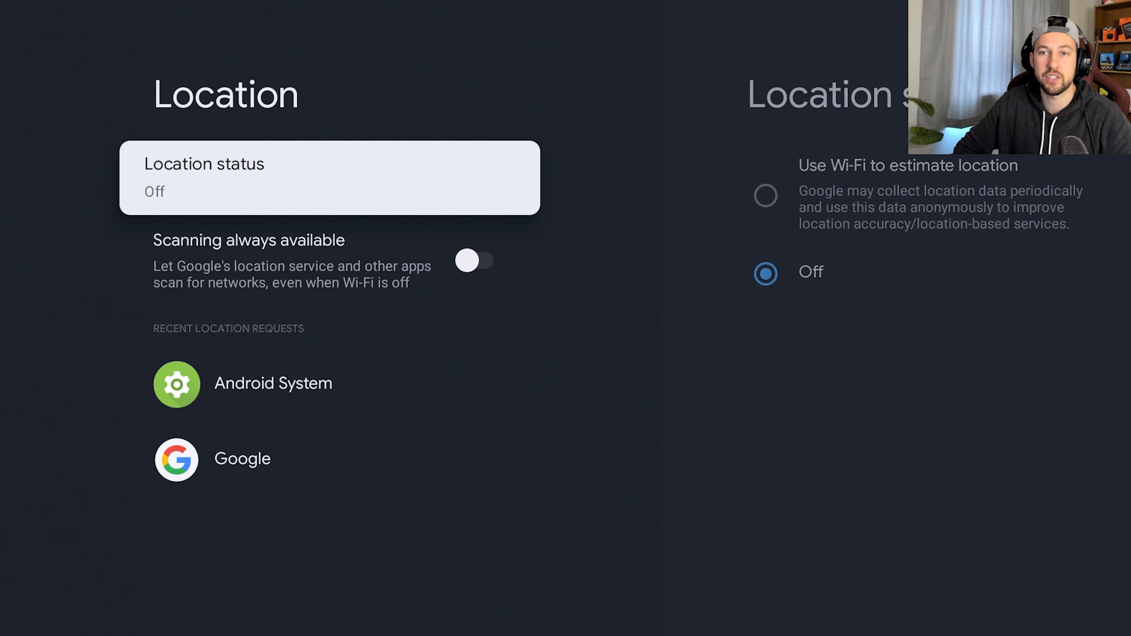
pyautogui.press('Back')
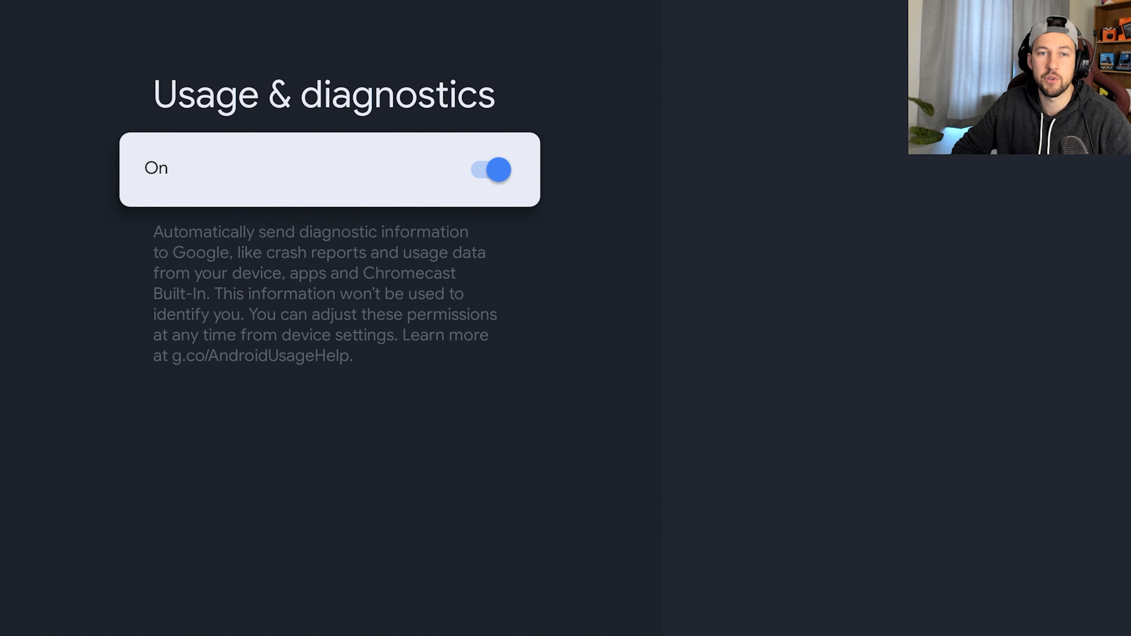
# Step: Open Ads under Privacy, look over the ad personalisation options, and return to the Privacy list
pyautogui.click(488, 169)
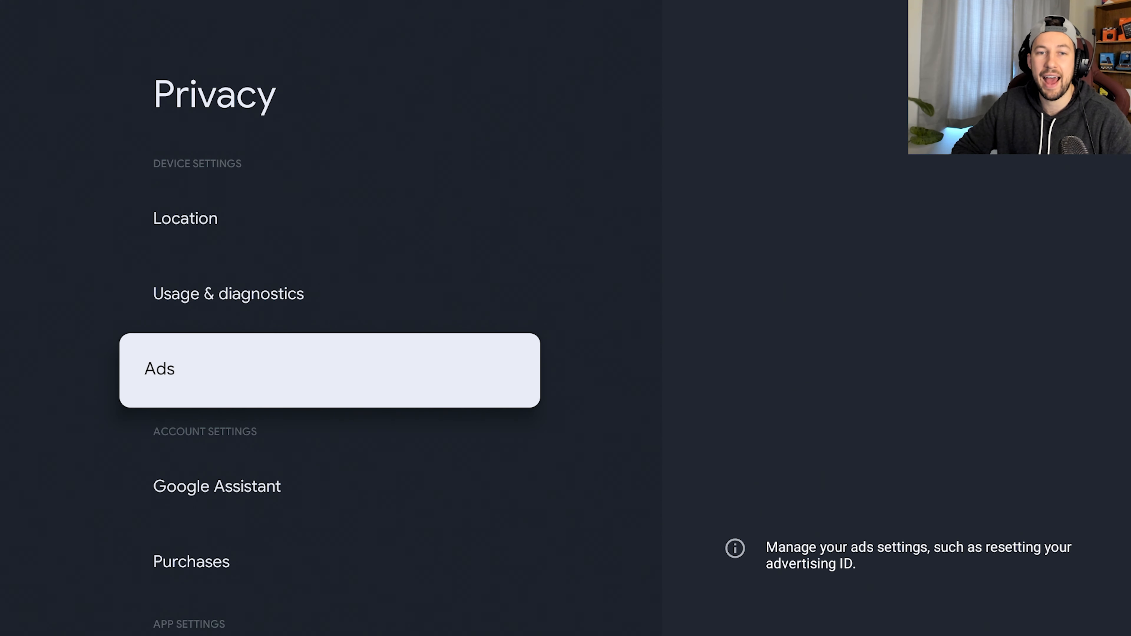
pyautogui.click(328, 369)
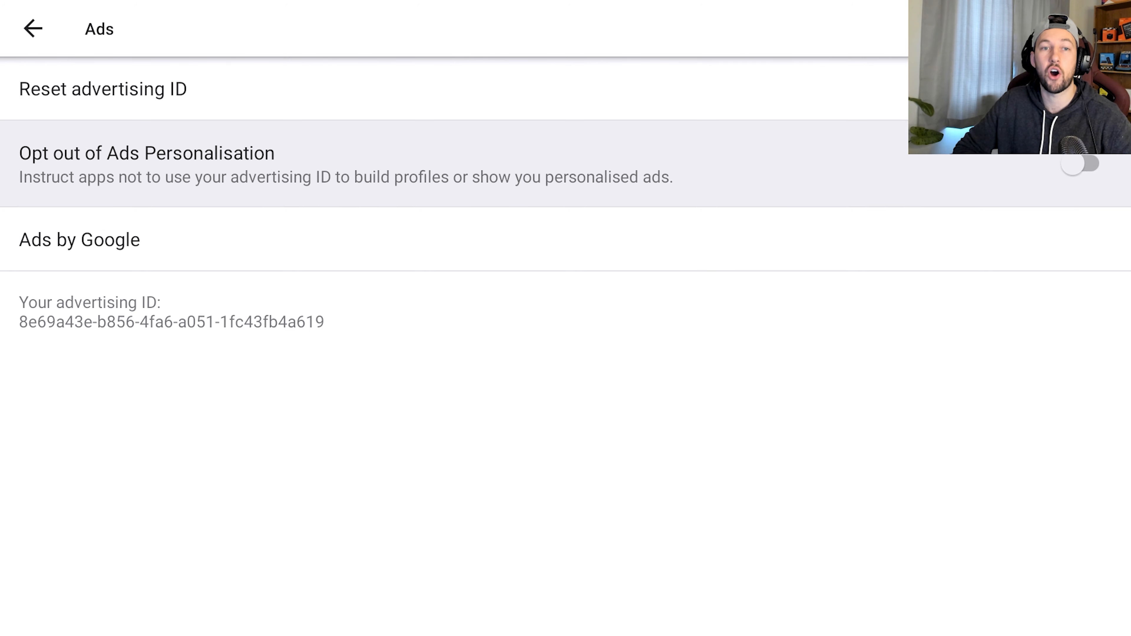
pyautogui.click(1082, 163)
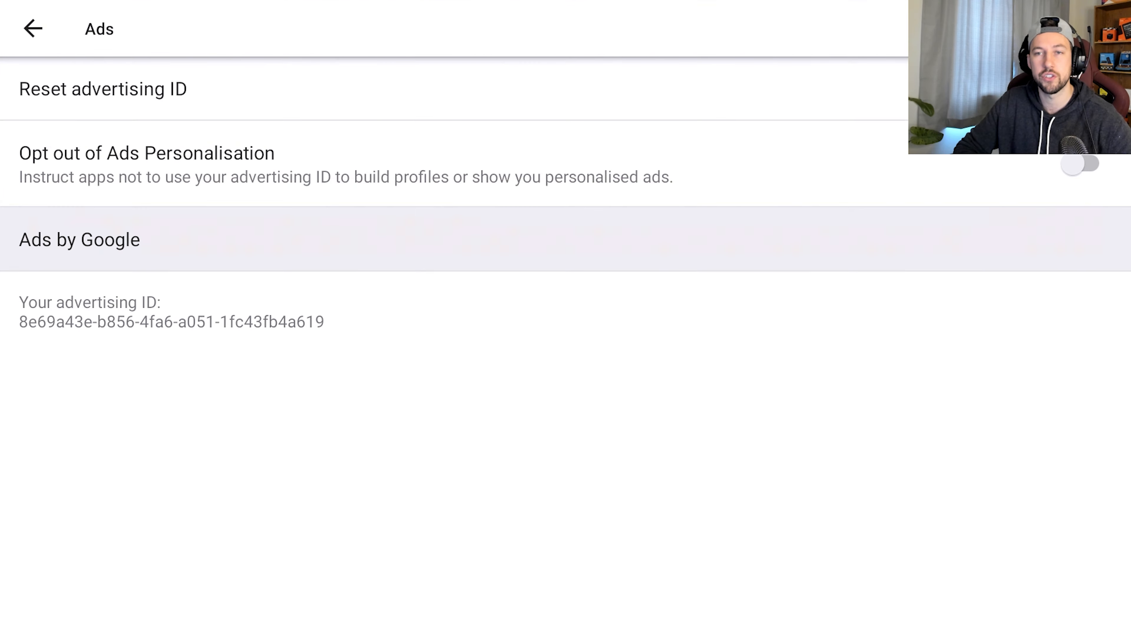
pyautogui.click(33, 28)
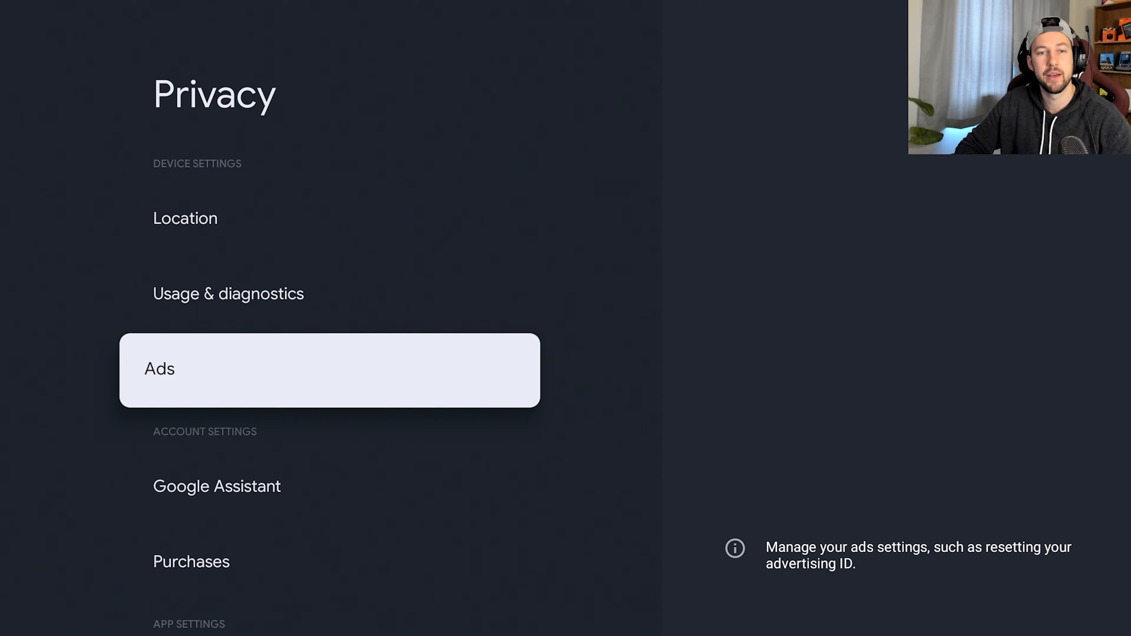
# Step: Review Google Assistant's Searchable apps list, including the Netflix toggle, and return to Privacy
pyautogui.click(216, 486)
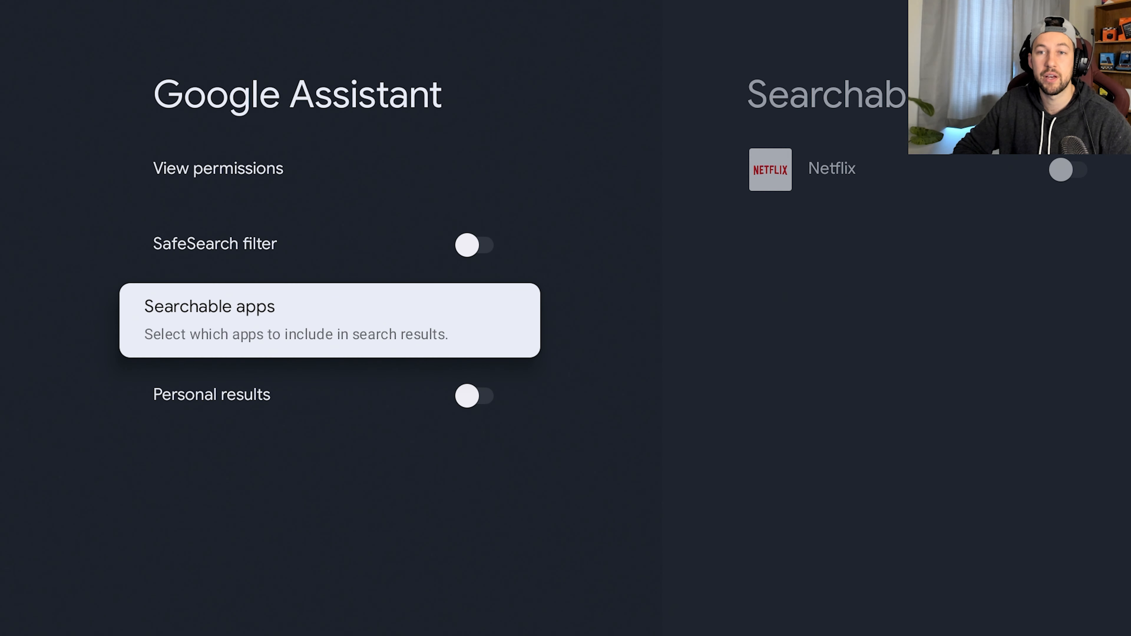
pyautogui.click(329, 319)
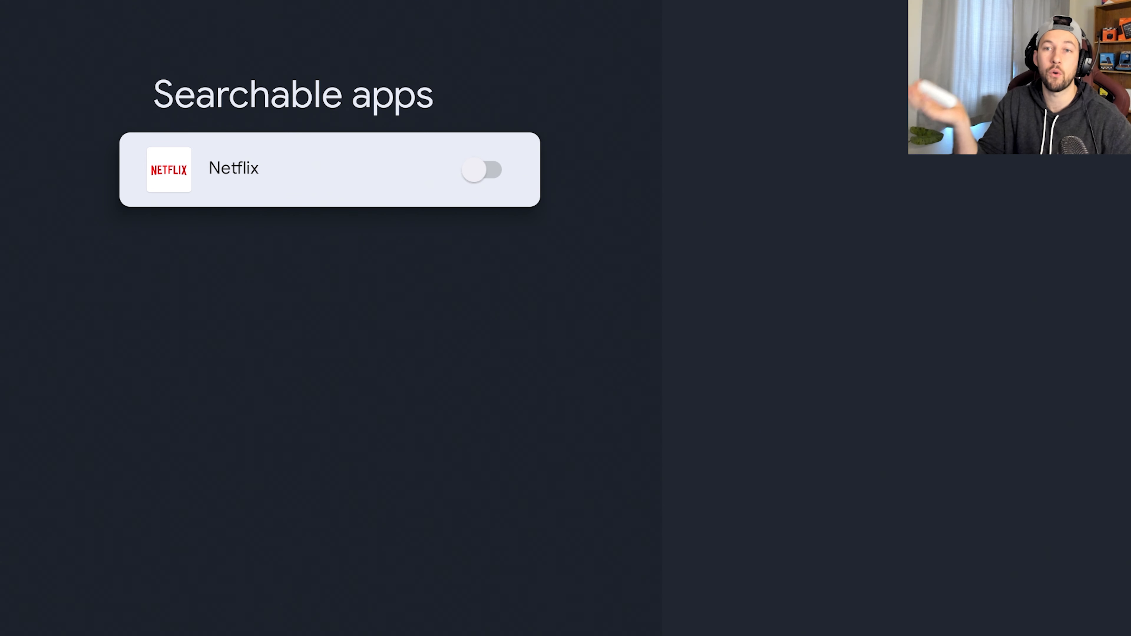
pyautogui.click(482, 169)
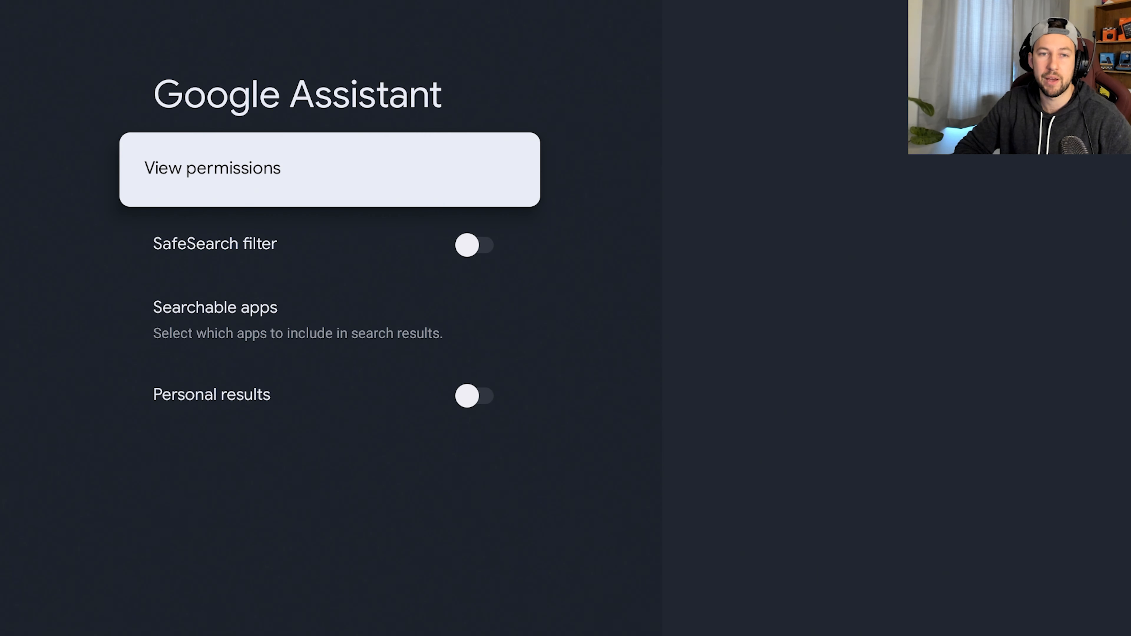
pyautogui.press('Back')
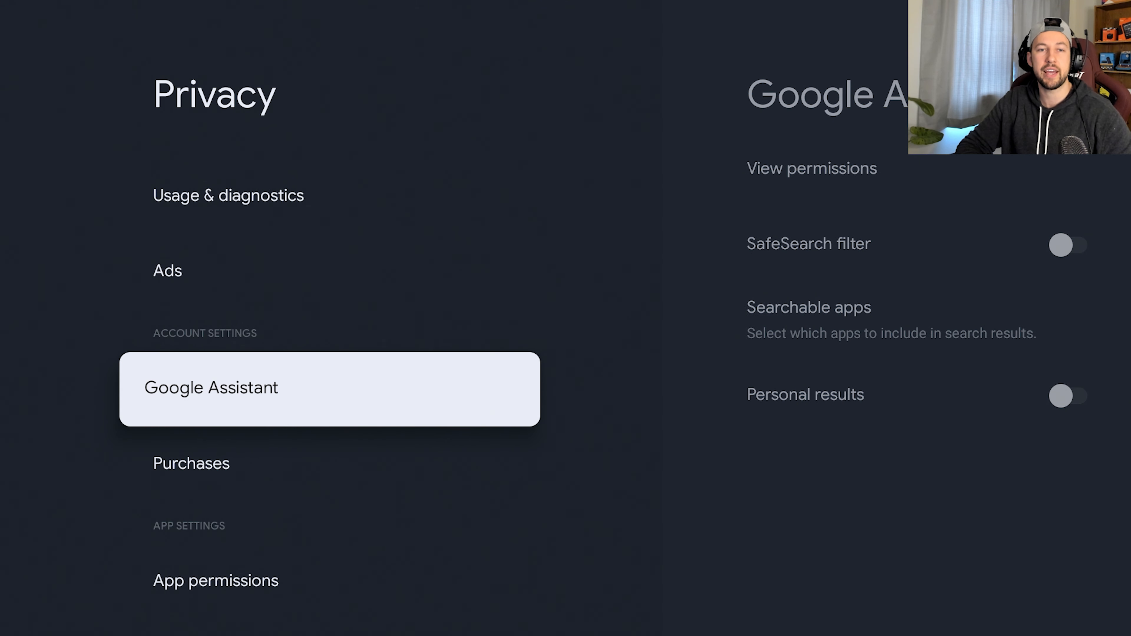
# Step: Look through the Energy optimisation and Usage access app lists under Special app access
pyautogui.scroll(-3)
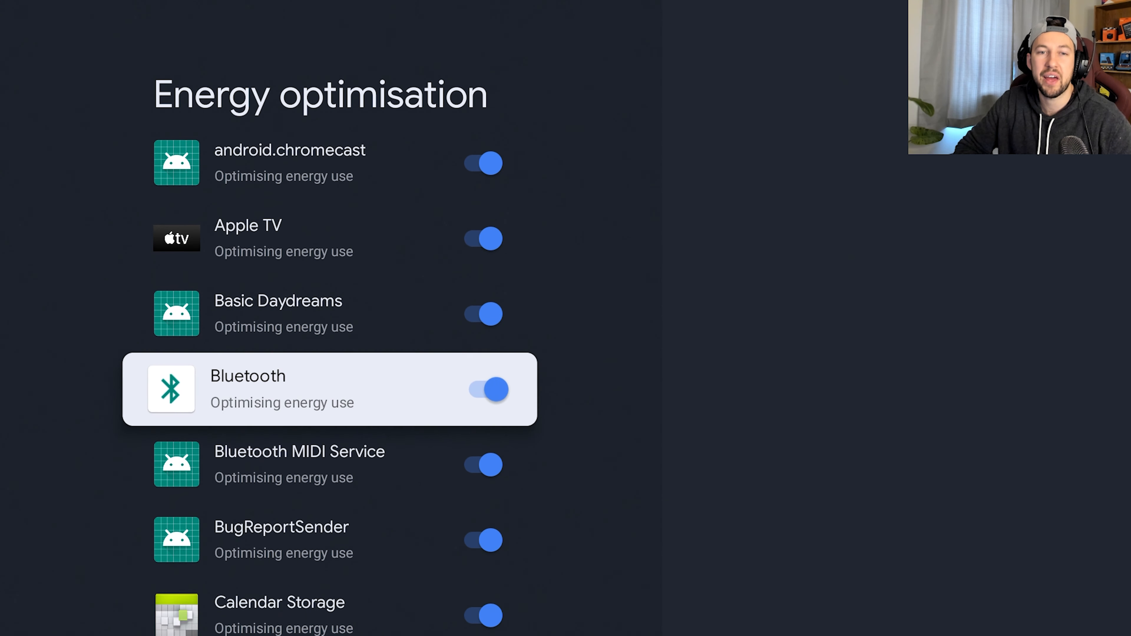
pyautogui.scroll(-3)
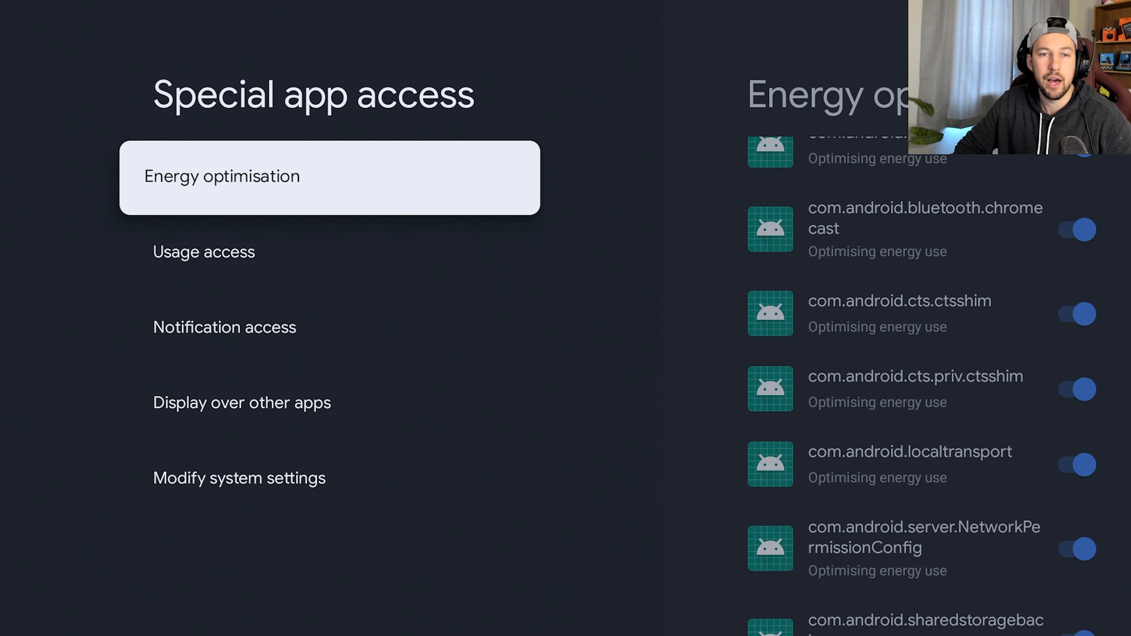
pyautogui.click(205, 251)
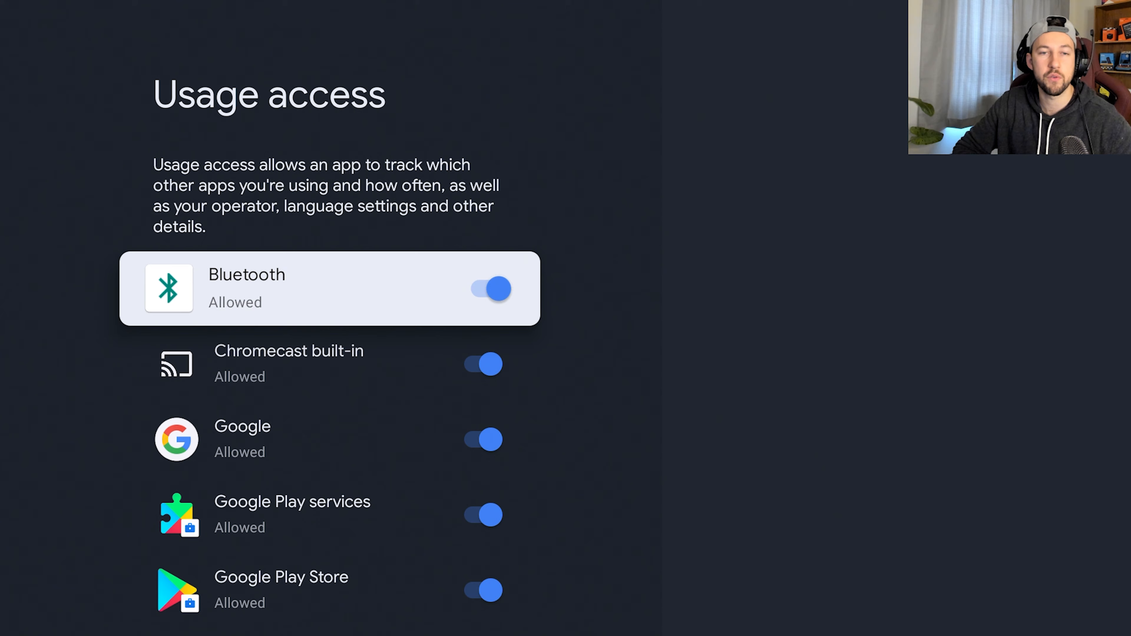
pyautogui.scroll(-3)
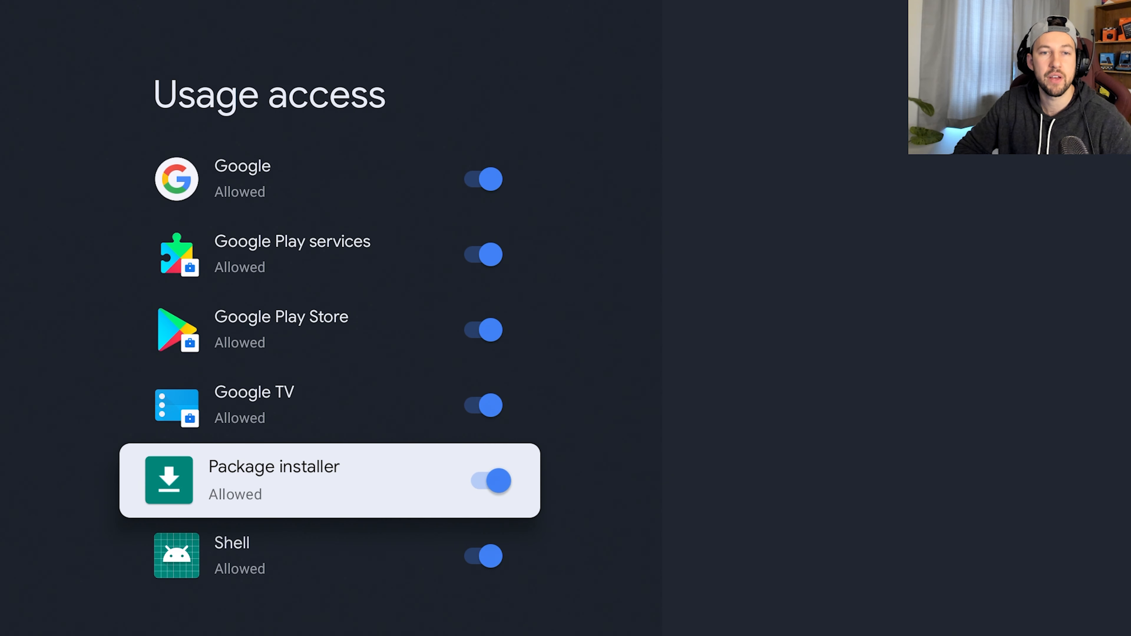
pyautogui.scroll(3)
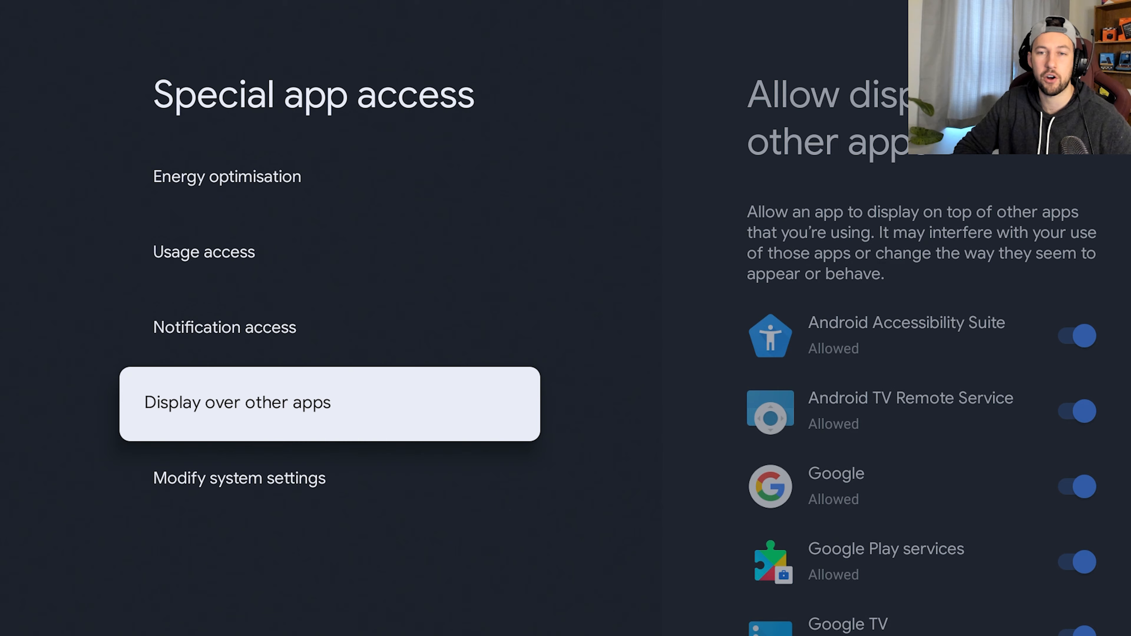
# Step: Review the Install unknown apps list (Downloader, FX, QuickSupport) and back out to the main Settings list
pyautogui.press('Back')
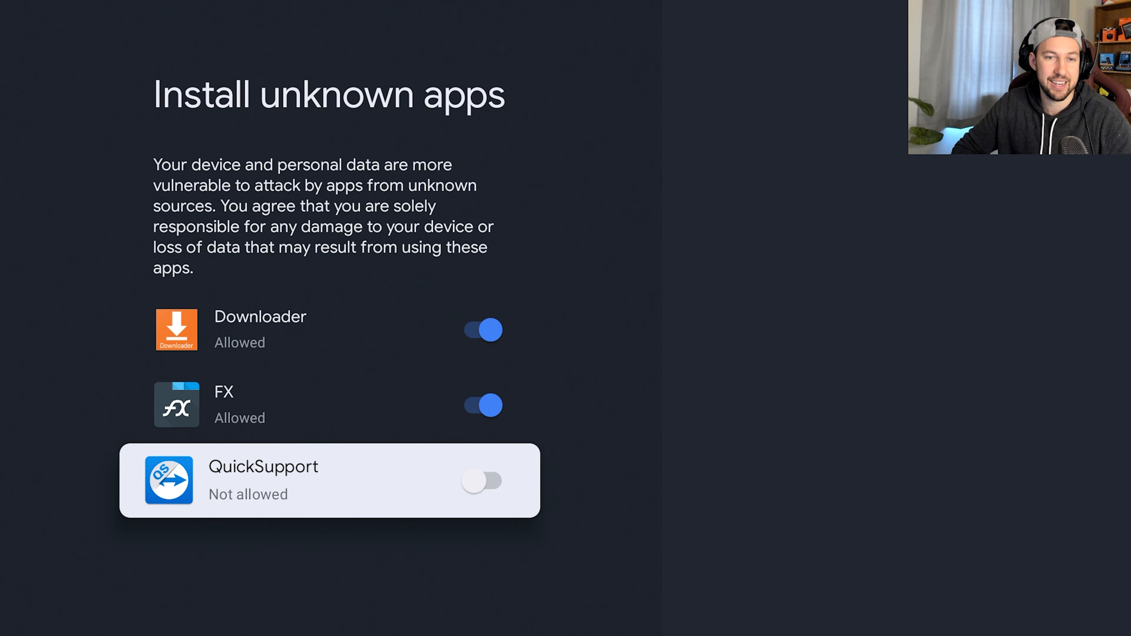
pyautogui.press('Back')
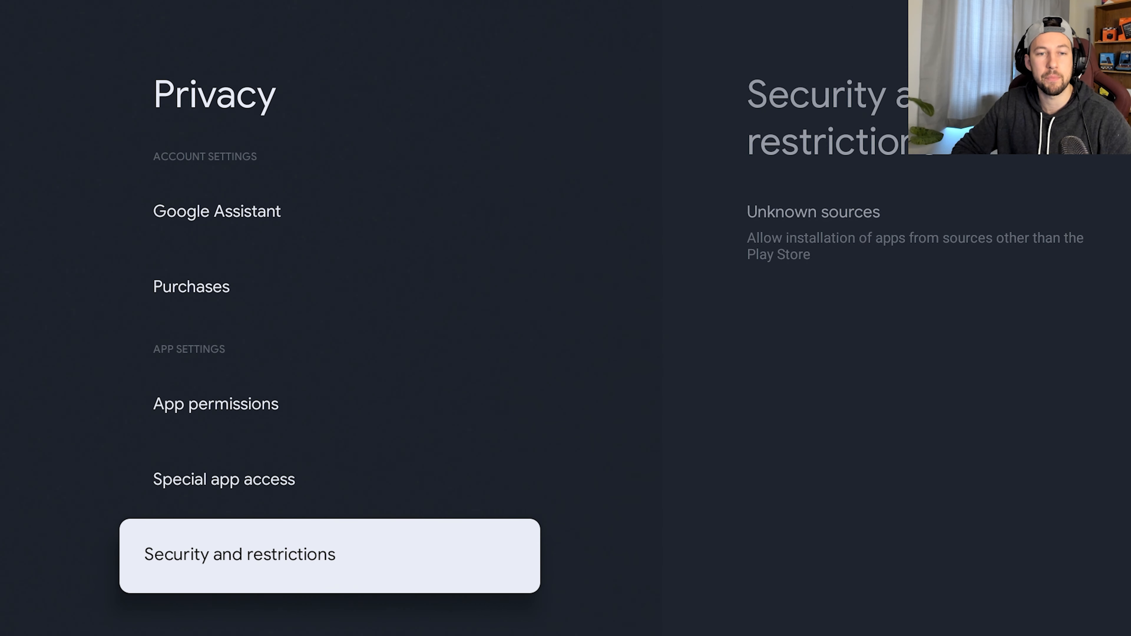
pyautogui.press('Back')
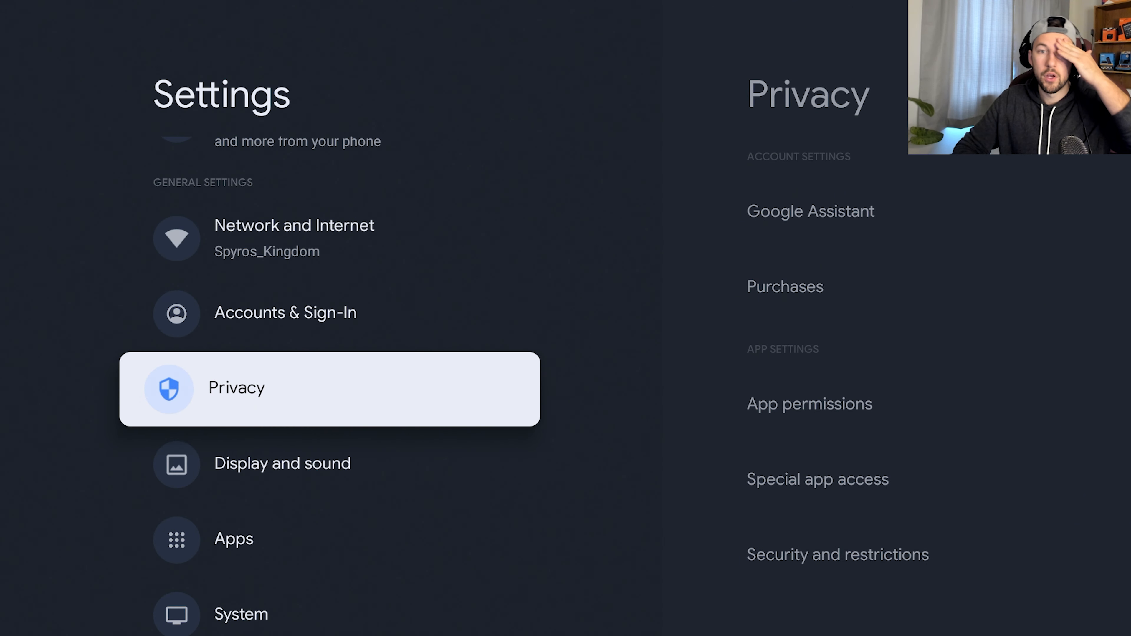
# Step: Check the Surround sound format selection stays Automatic in Advanced sound settings, then leave Display and sound
pyautogui.click(282, 463)
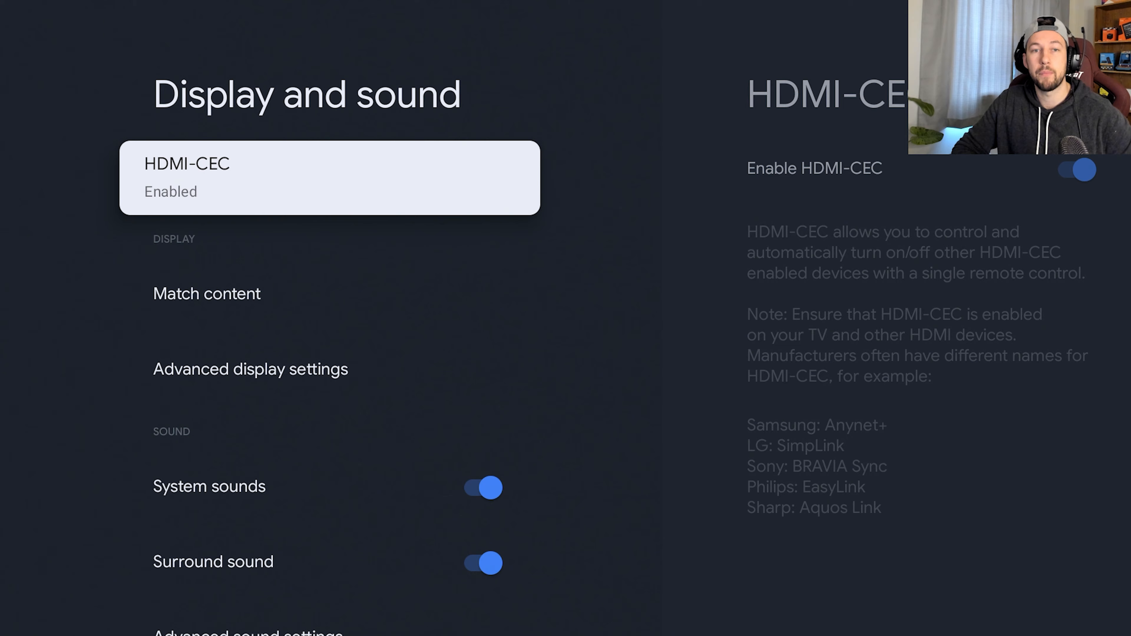
pyautogui.click(247, 631)
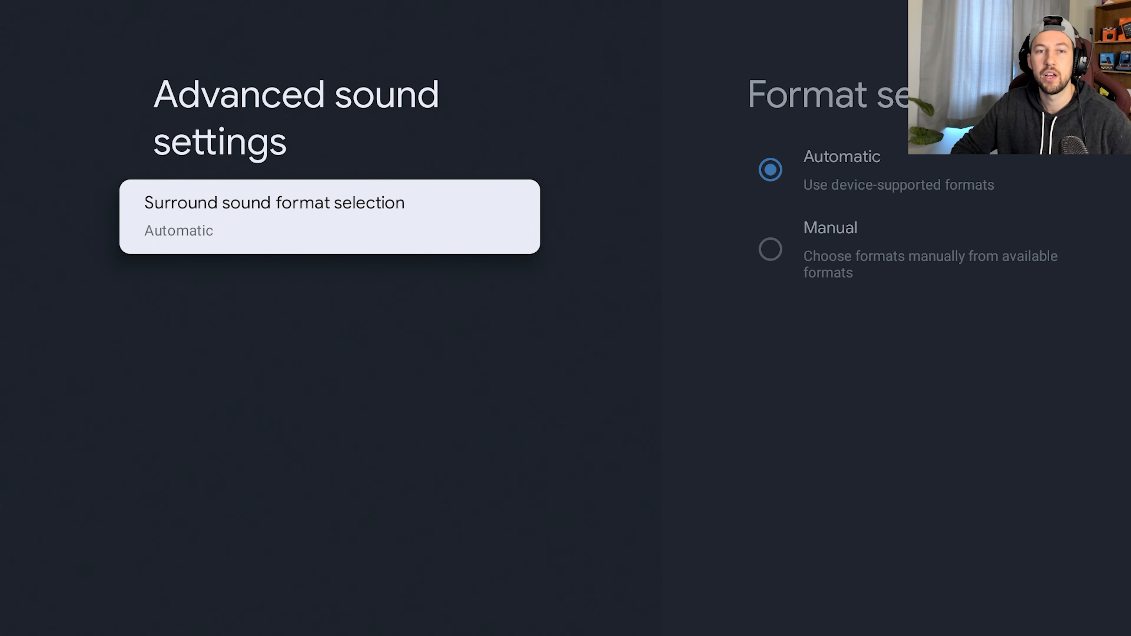
pyautogui.click(328, 216)
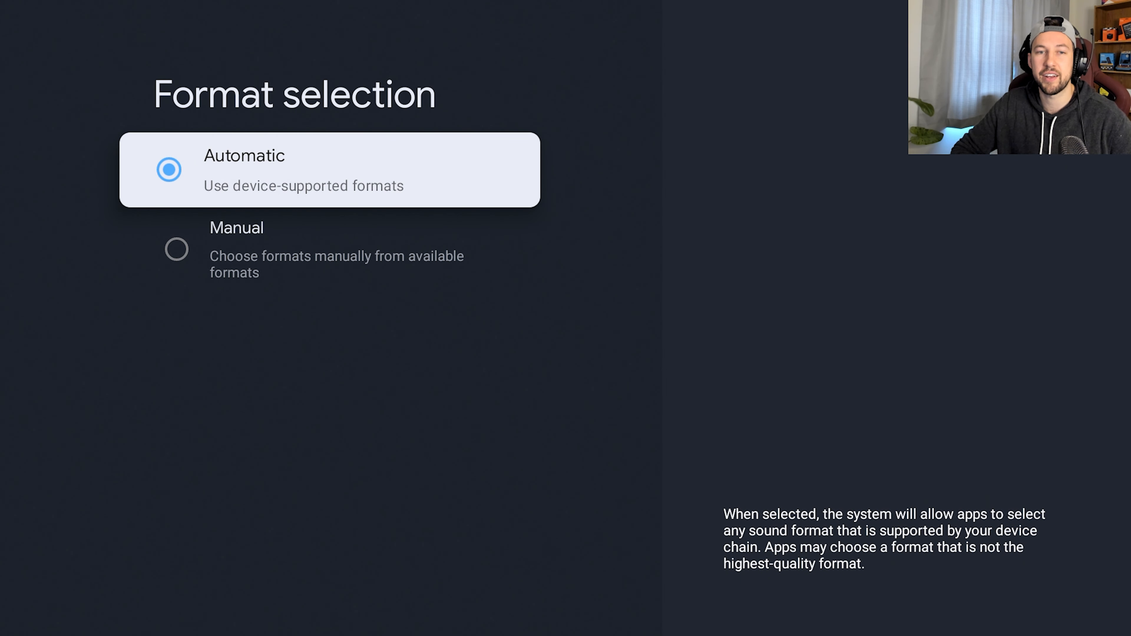
pyautogui.press('Back')
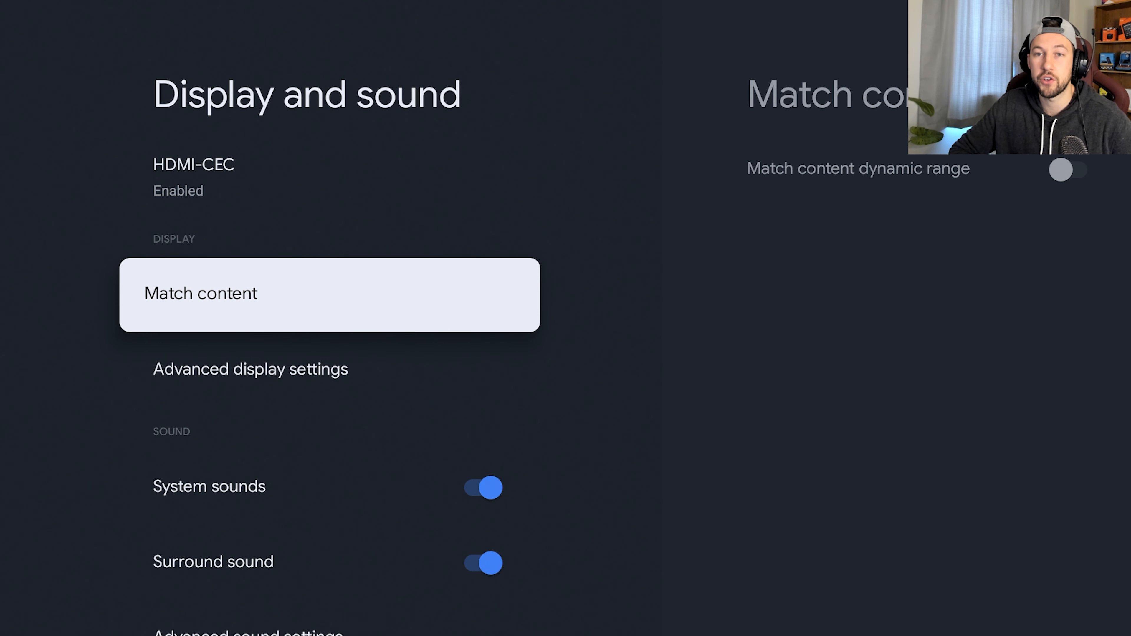
pyautogui.press('Back')
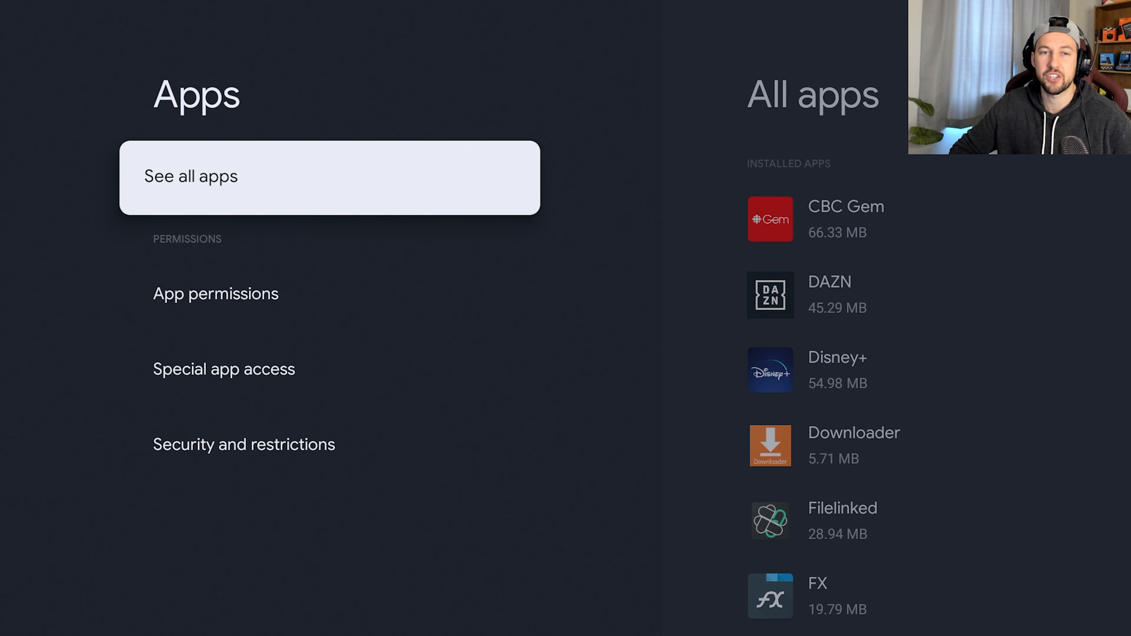
# Step: Show all installed apps and scroll the list to reach CBC Gem
pyautogui.click(328, 177)
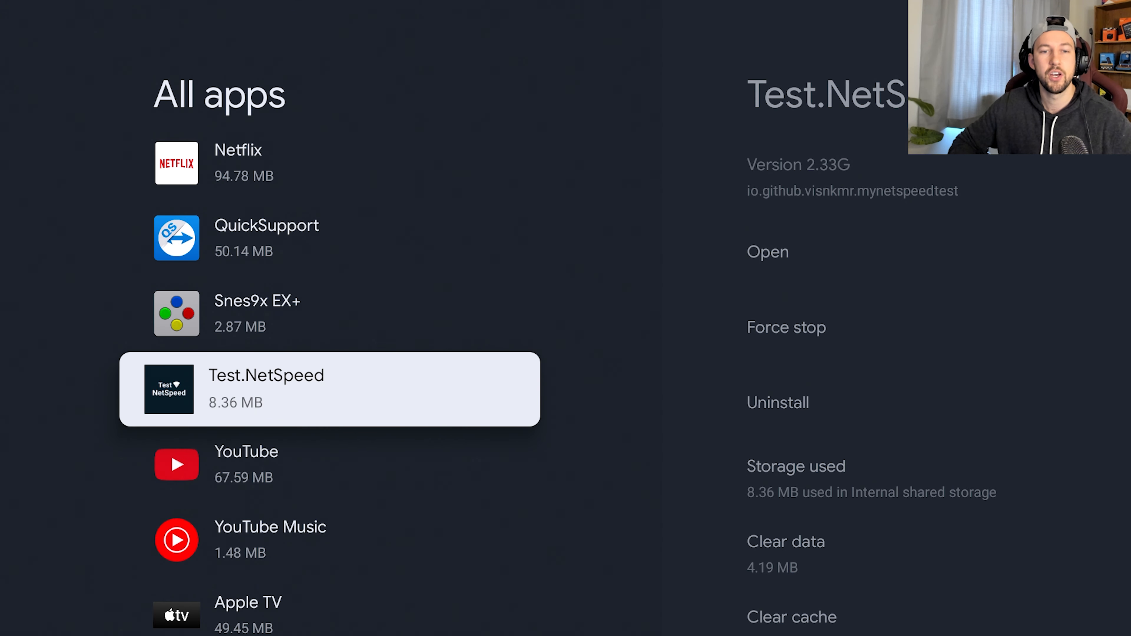
pyautogui.scroll(3)
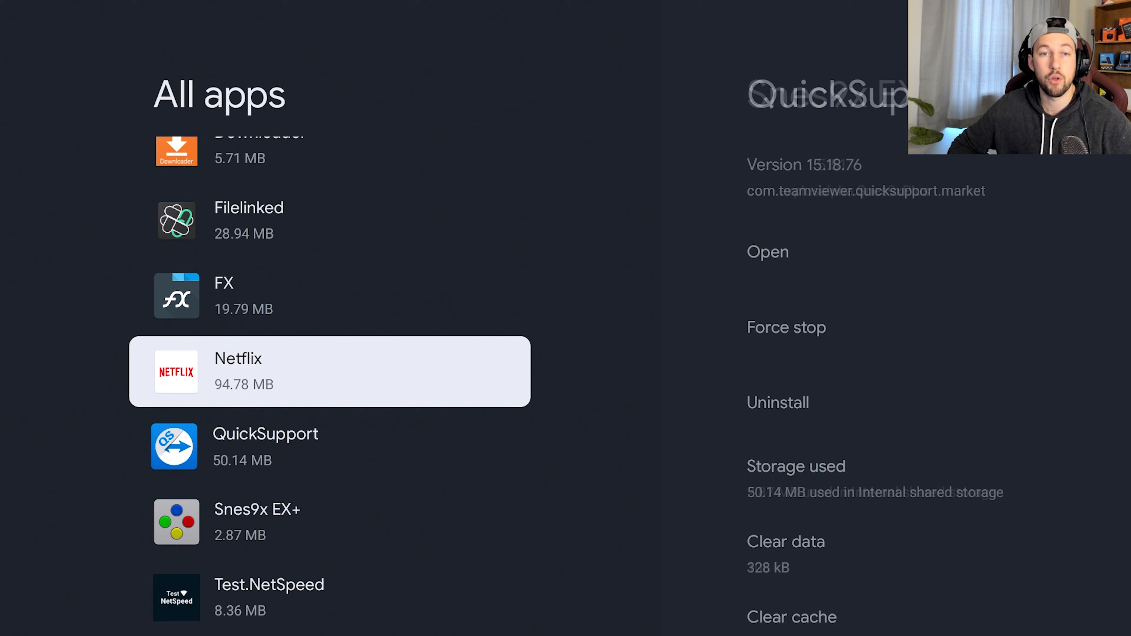
pyautogui.scroll(3)
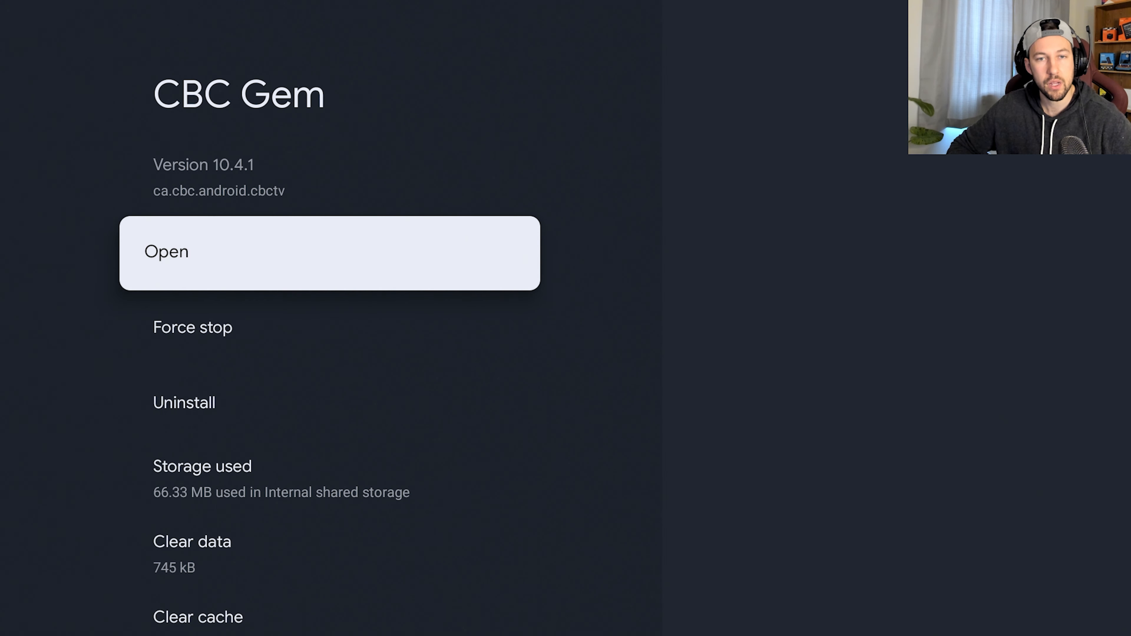
# Step: Force stop CBC Gem, clear its cache with OK confirmation, and go back to Apps
pyautogui.click(192, 327)
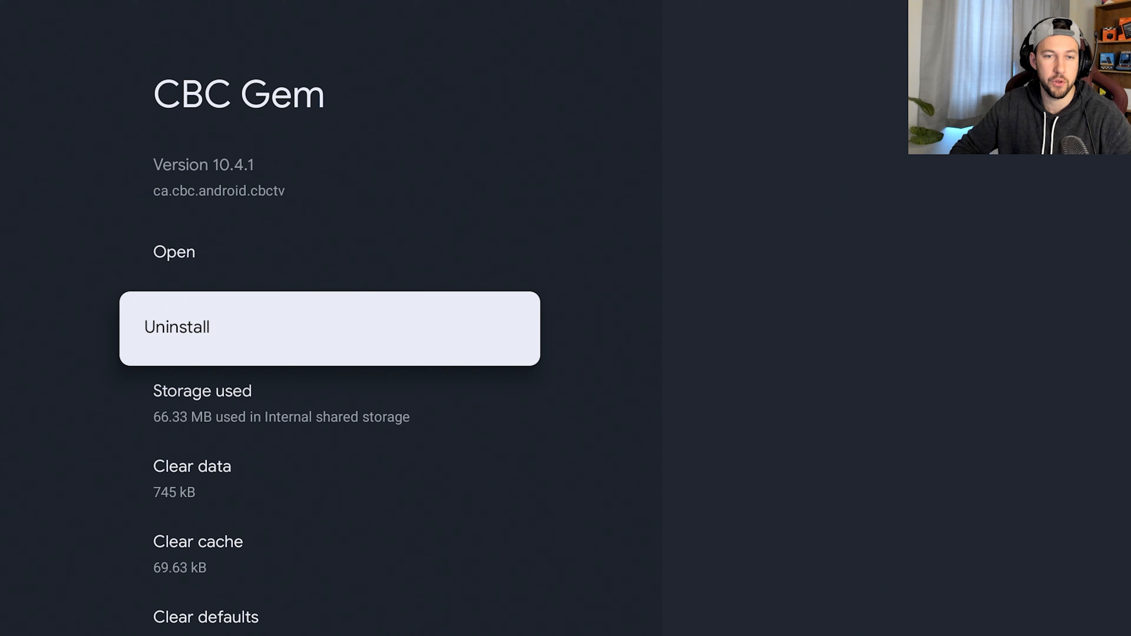
pyautogui.click(198, 542)
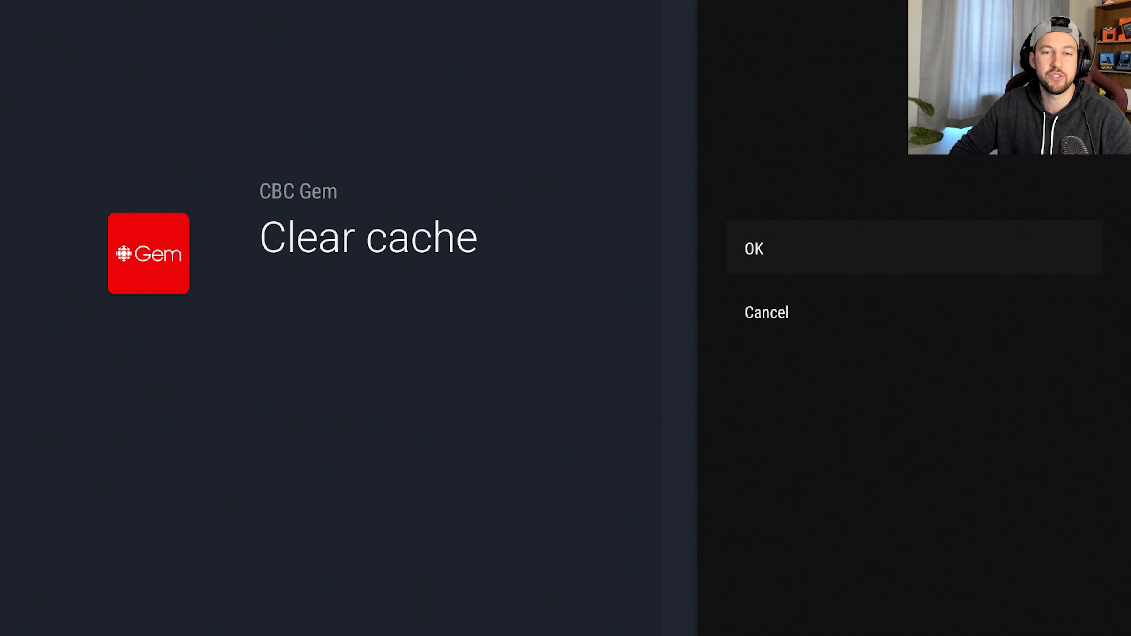
pyautogui.click(752, 248)
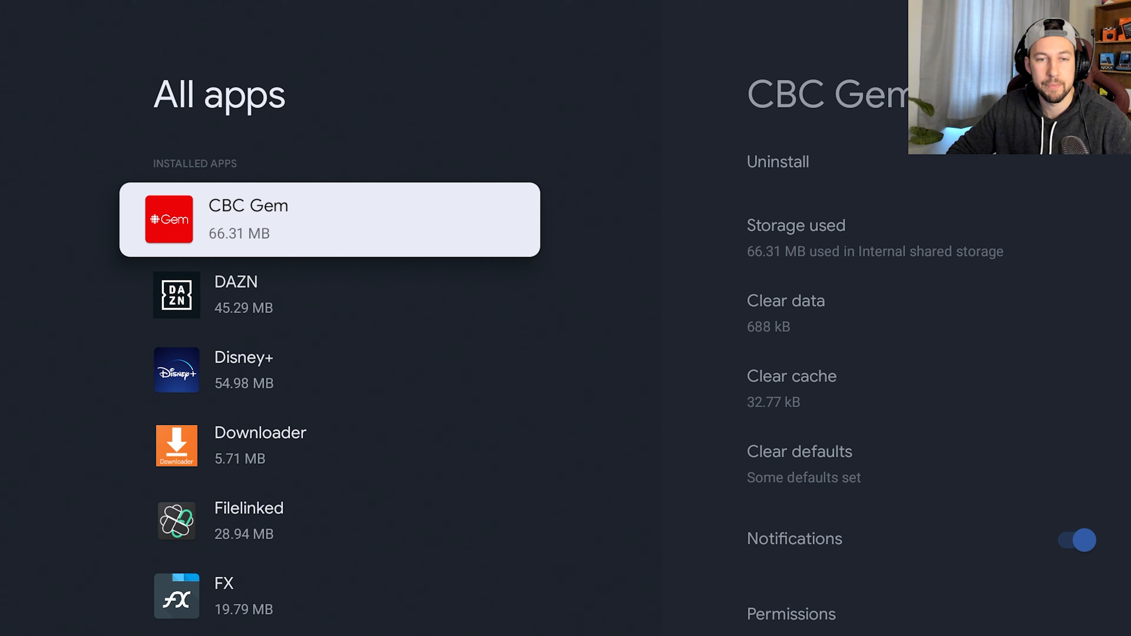
pyautogui.press('Back')
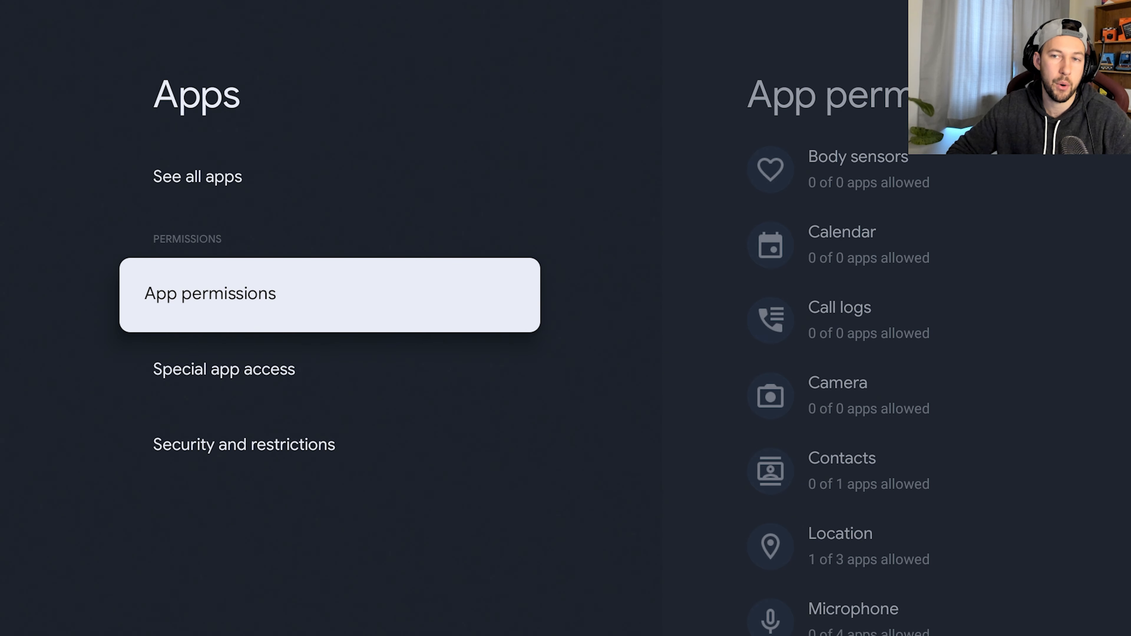
# Step: Return to the main Settings menu on the way to System
pyautogui.press('Back')
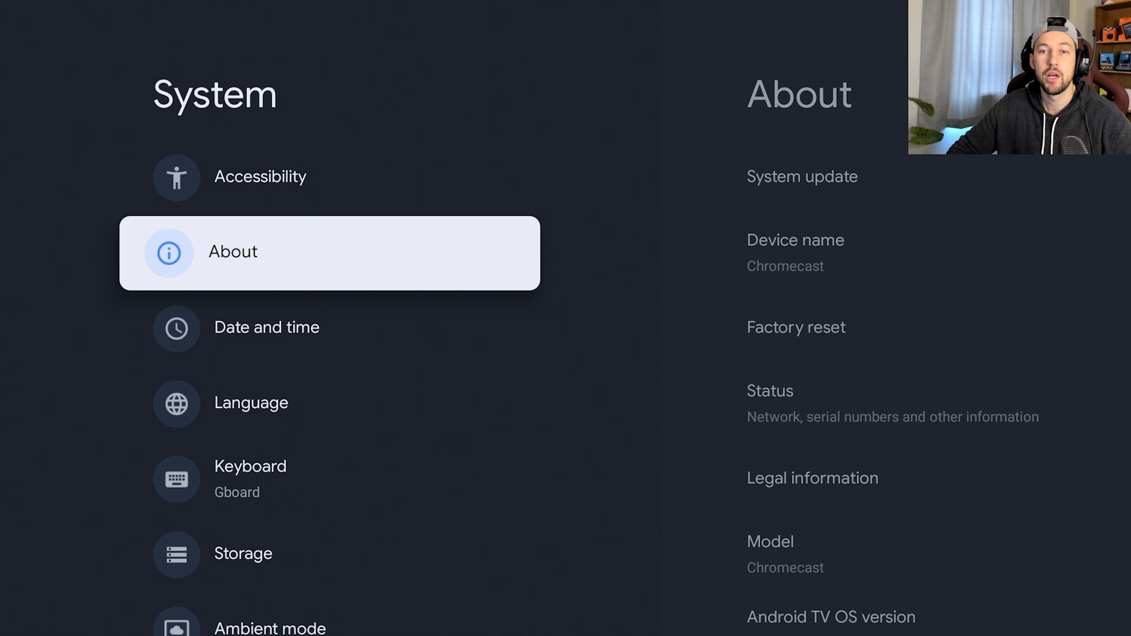
# Step: In About, select Android TV OS build repeatedly to enable Developer options
pyautogui.press('Up')
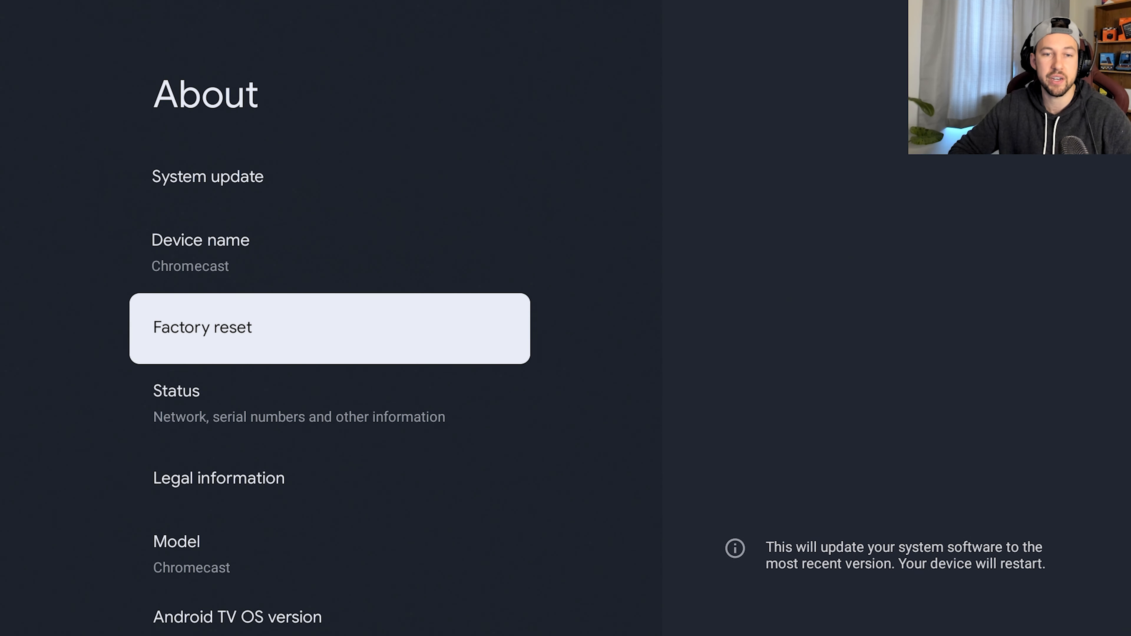
pyautogui.scroll(-3)
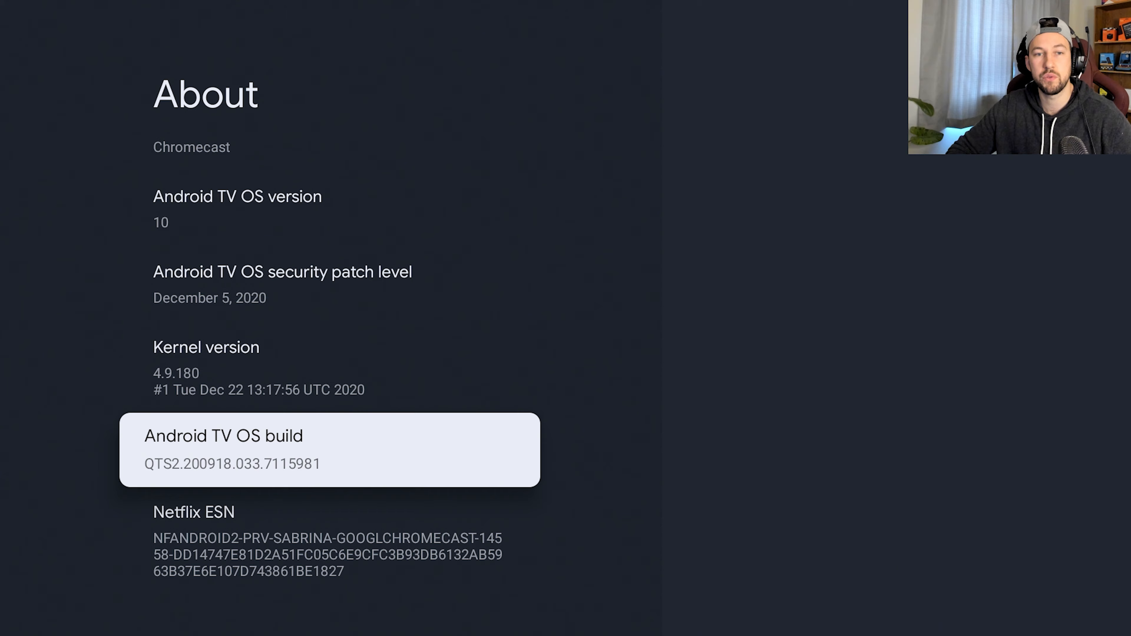
pyautogui.click(328, 449)
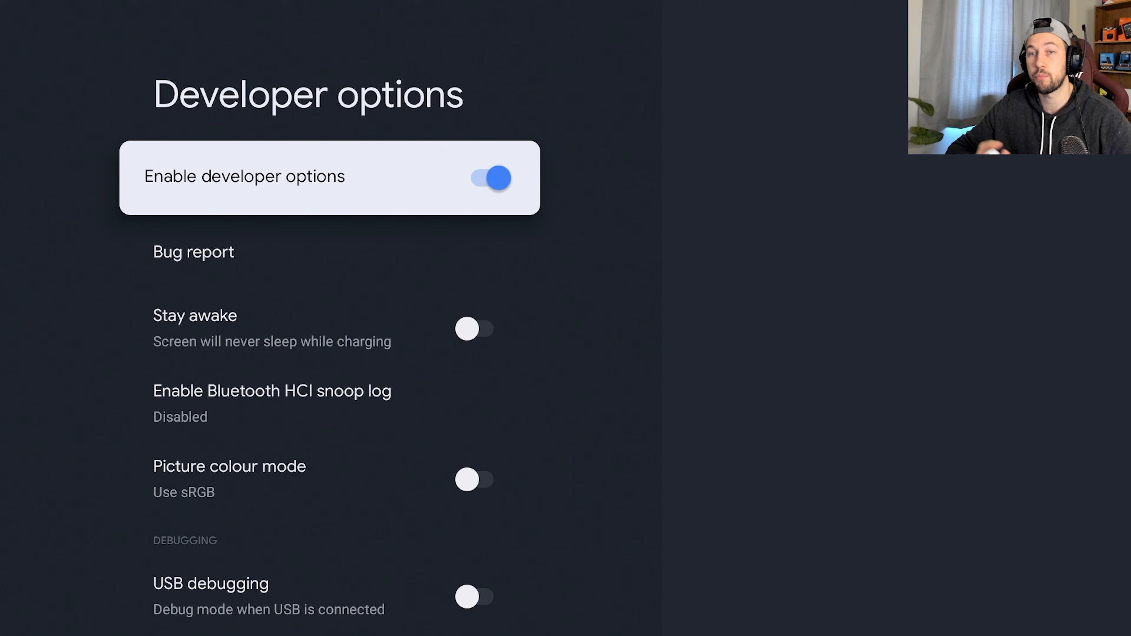
# Step: Set Window animation scale to Animation off and reach Transition animation scale
pyautogui.click(272, 390)
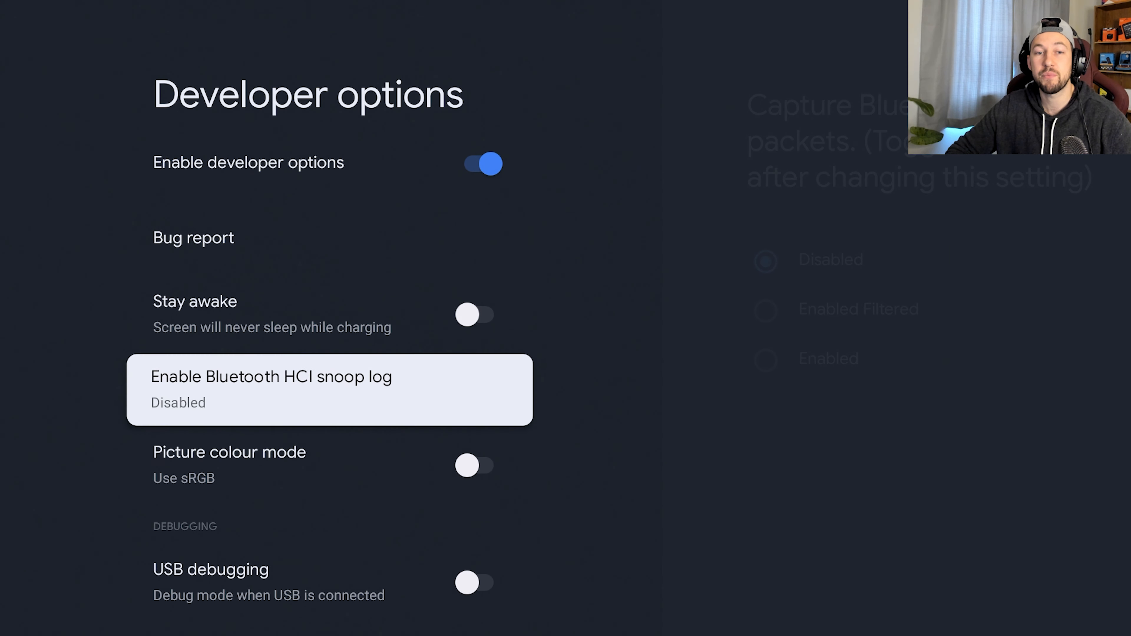
pyautogui.scroll(-3)
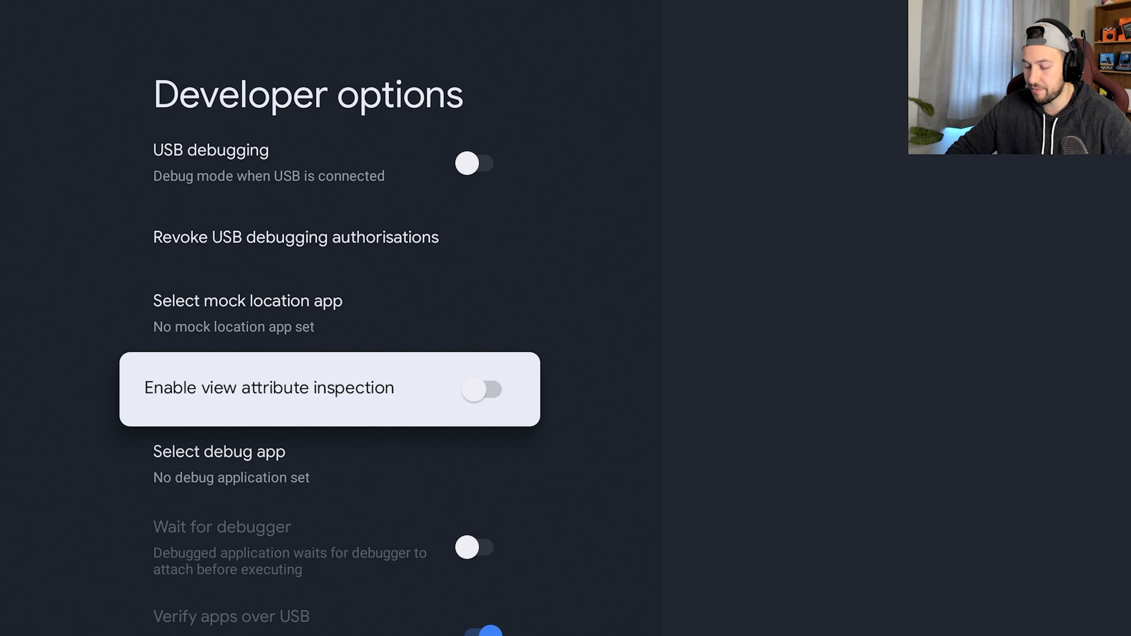
pyautogui.scroll(-3)
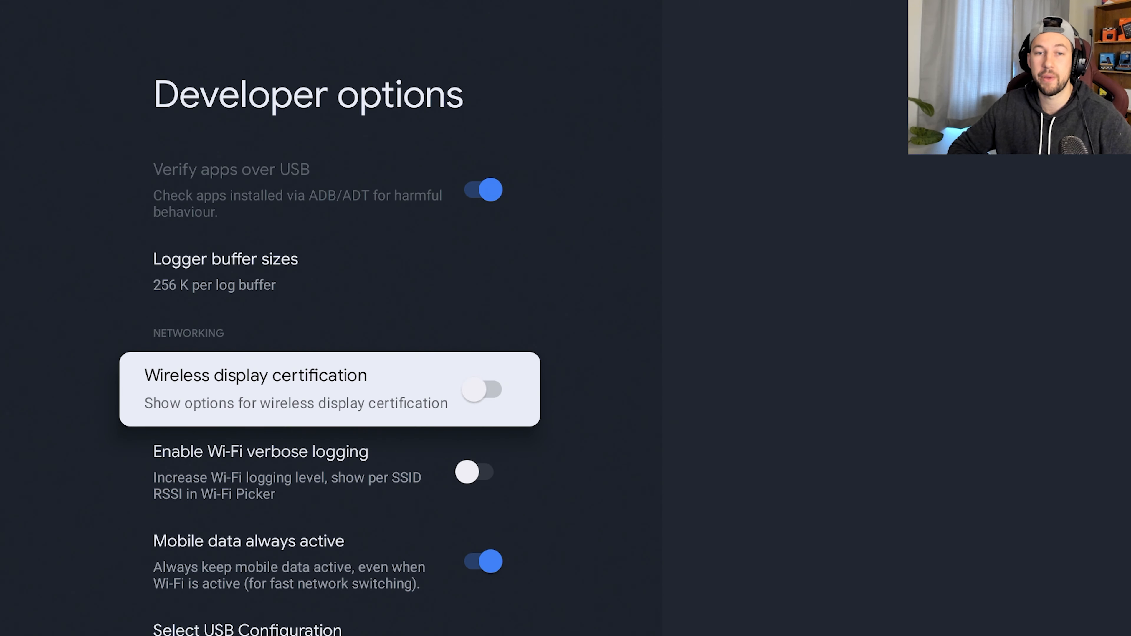
pyautogui.scroll(-3)
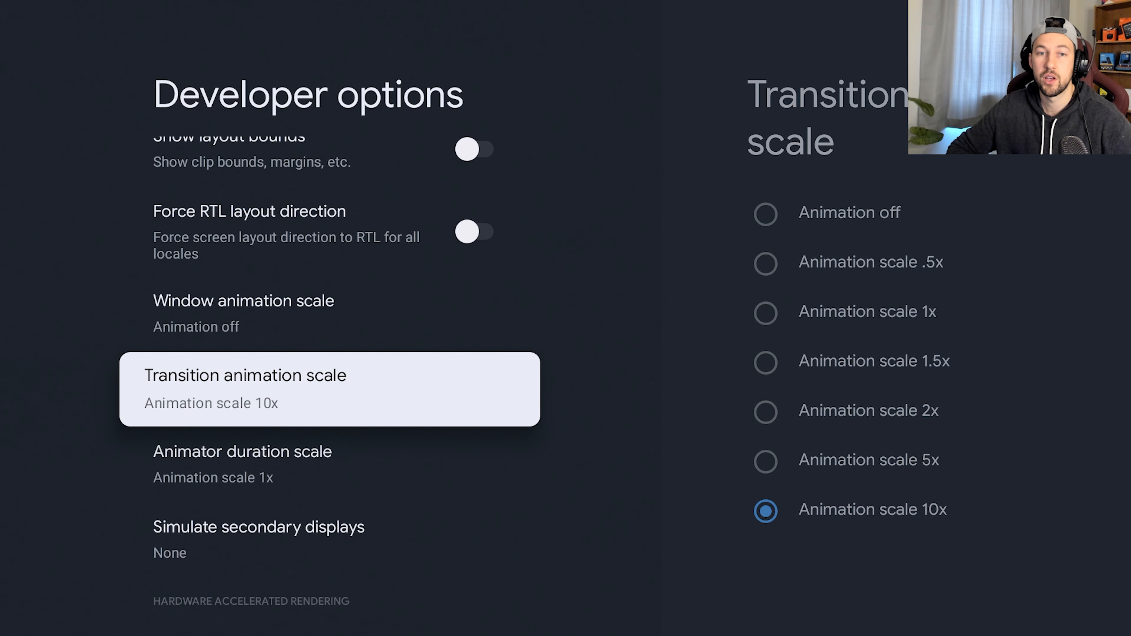
pyautogui.press('Back')
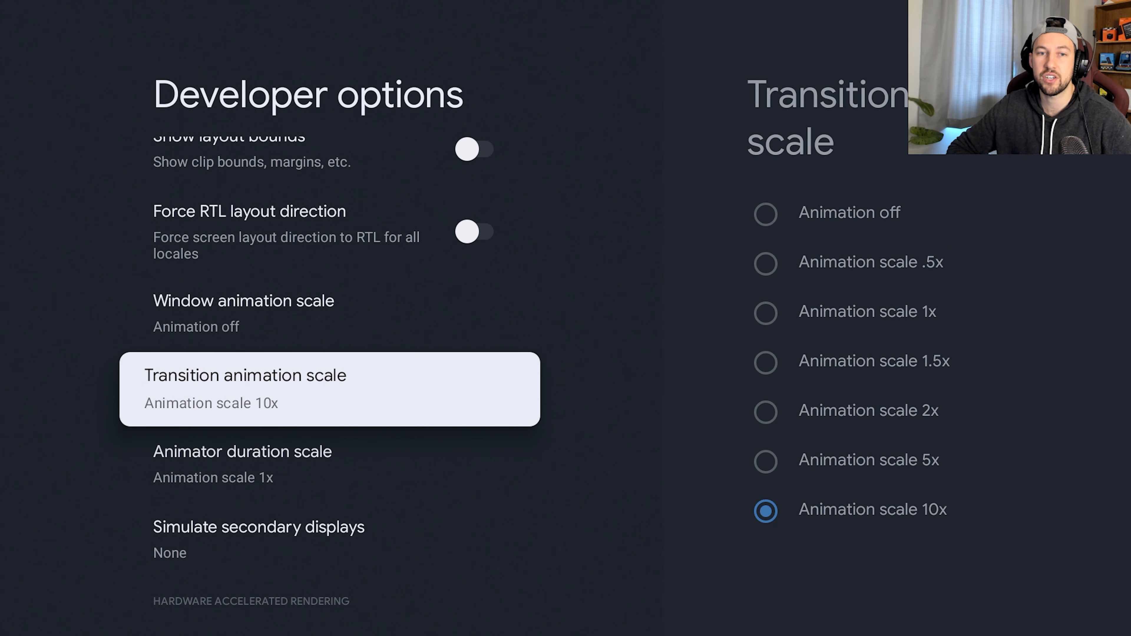
# Step: Set Transition and Animator duration scales to Animation off
pyautogui.click(241, 464)
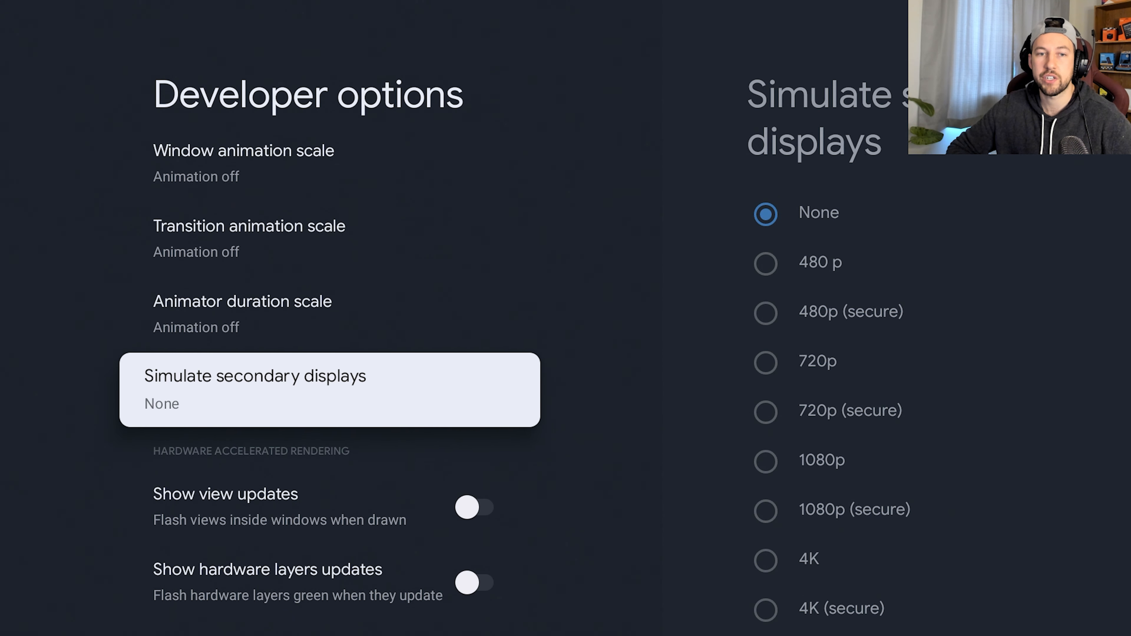
pyautogui.press('Back')
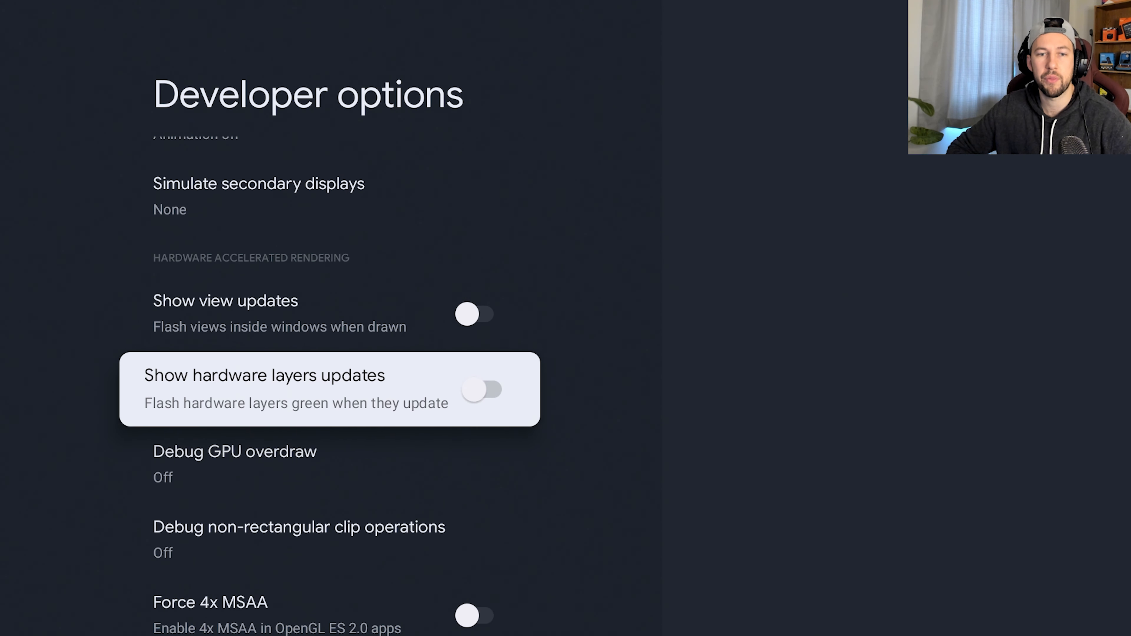
# Step: Scroll to the end of Developer options and go back to the System list
pyautogui.scroll(-3)
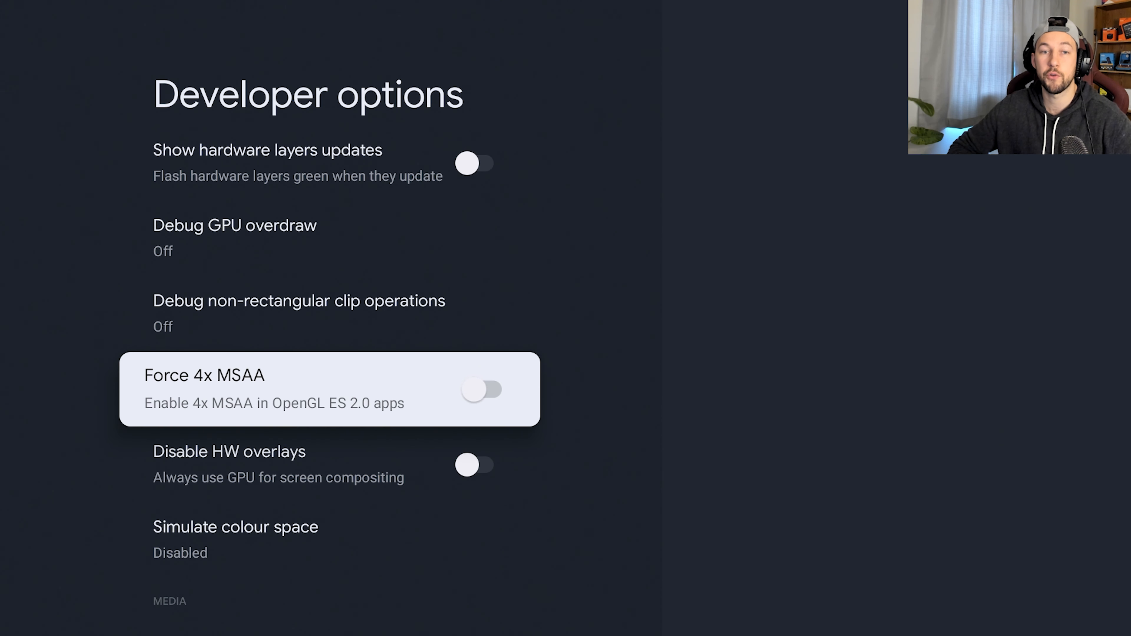
pyautogui.scroll(-3)
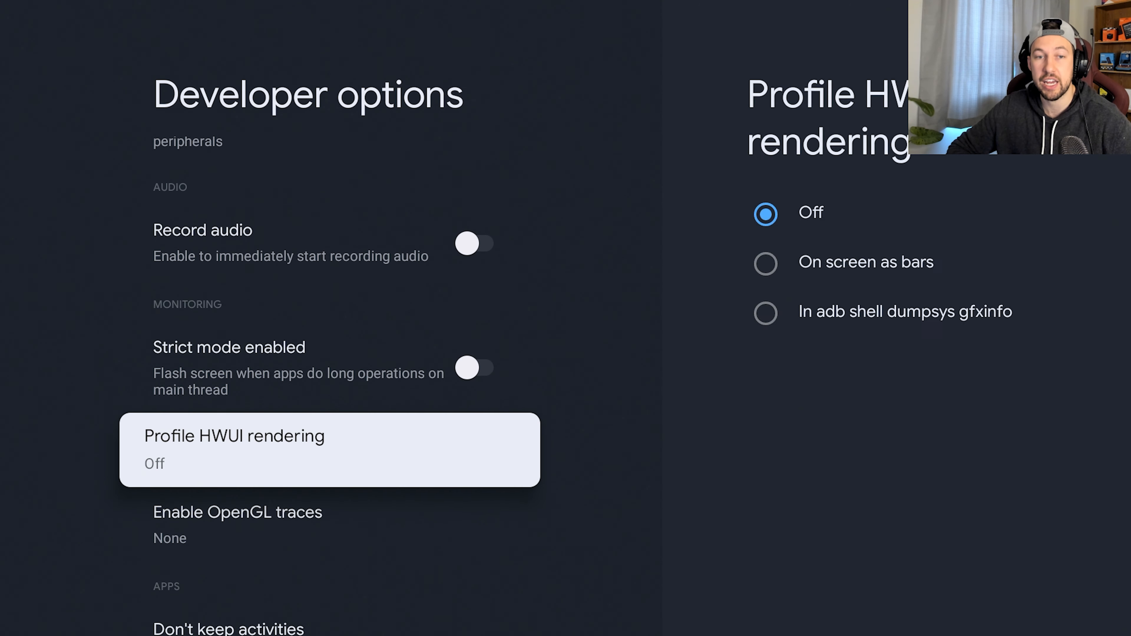
pyautogui.scroll(-3)
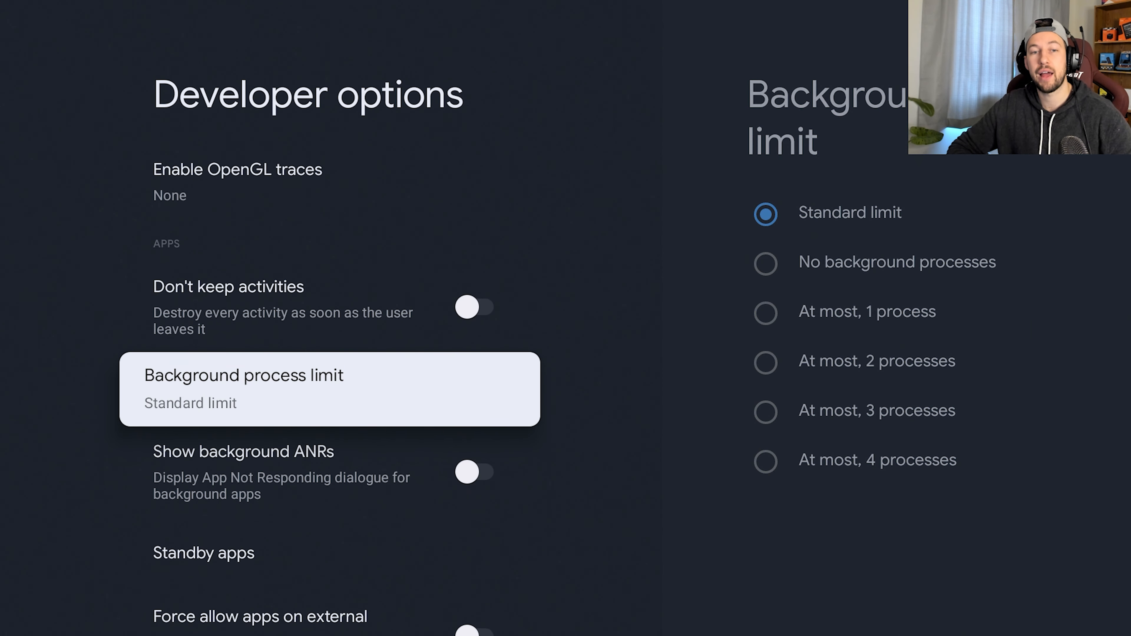
pyautogui.scroll(-3)
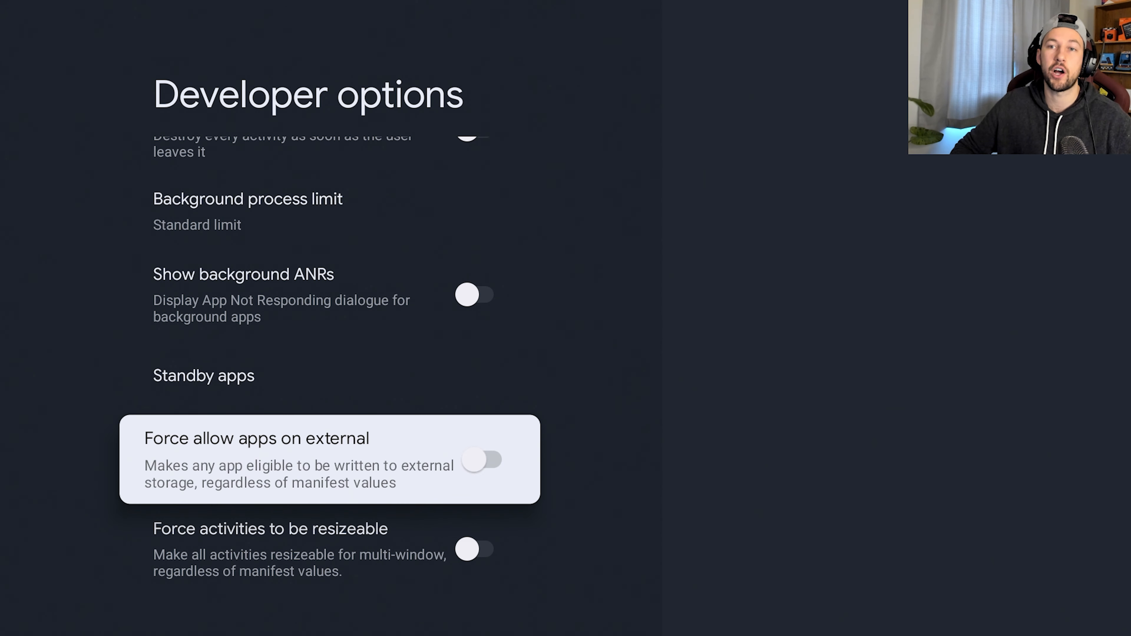
pyautogui.press('Back')
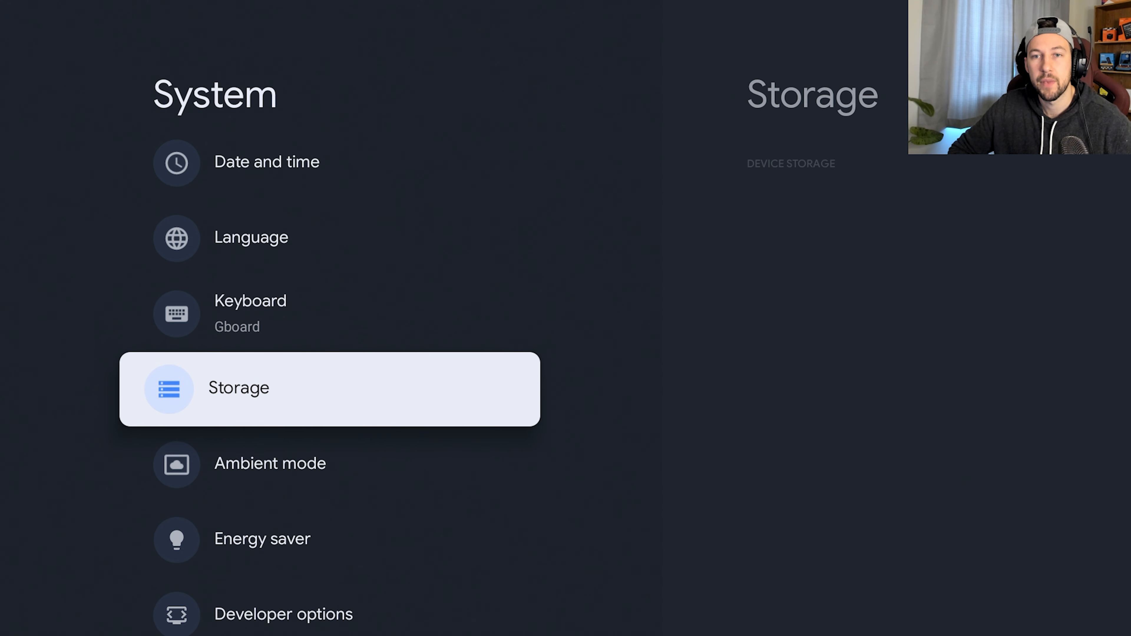
# Step: View Storage > Internal shared storage (Apps 1.6 GB), then go to the Apps settings
pyautogui.click(328, 388)
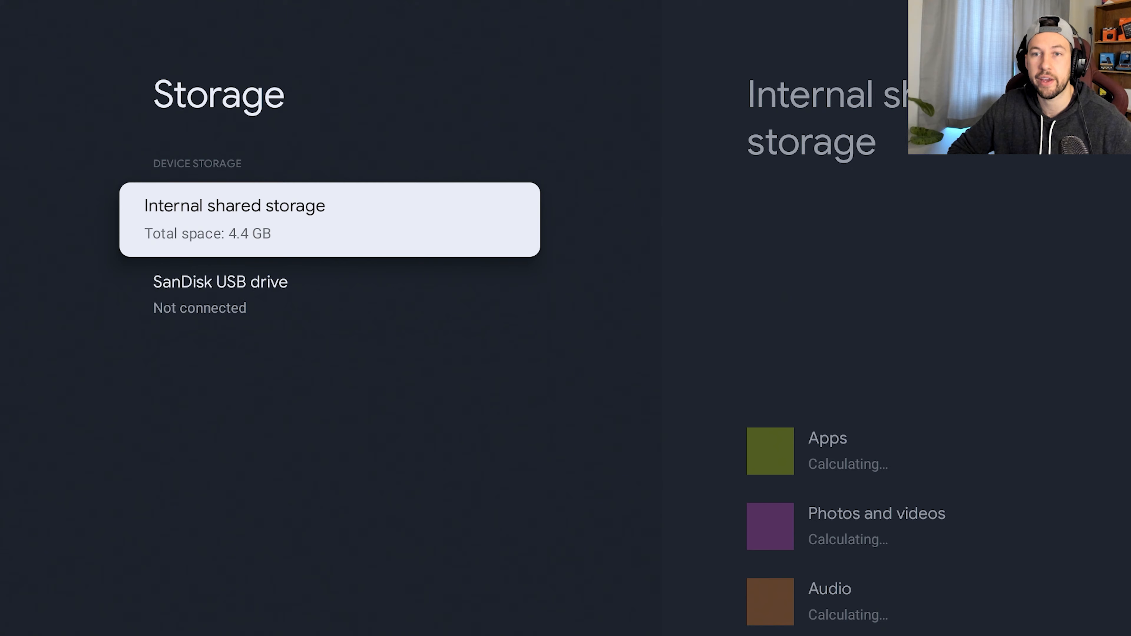
pyautogui.click(328, 220)
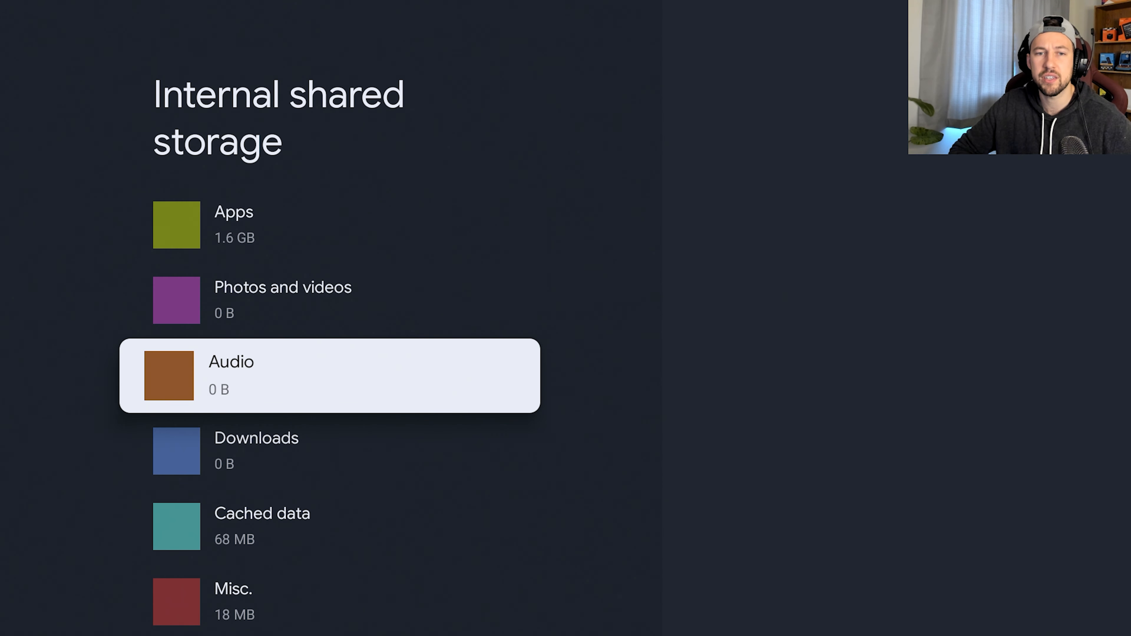
pyautogui.click(261, 513)
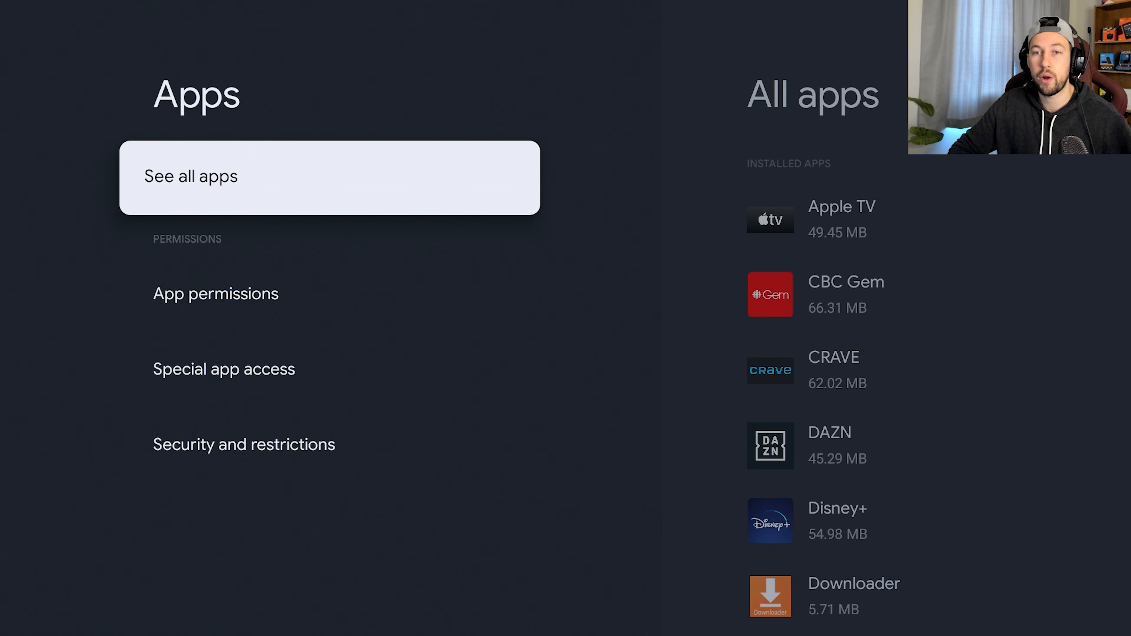
# Step: Scroll through all installed apps and return to internal storage showing 5.3 MB cached
pyautogui.click(328, 178)
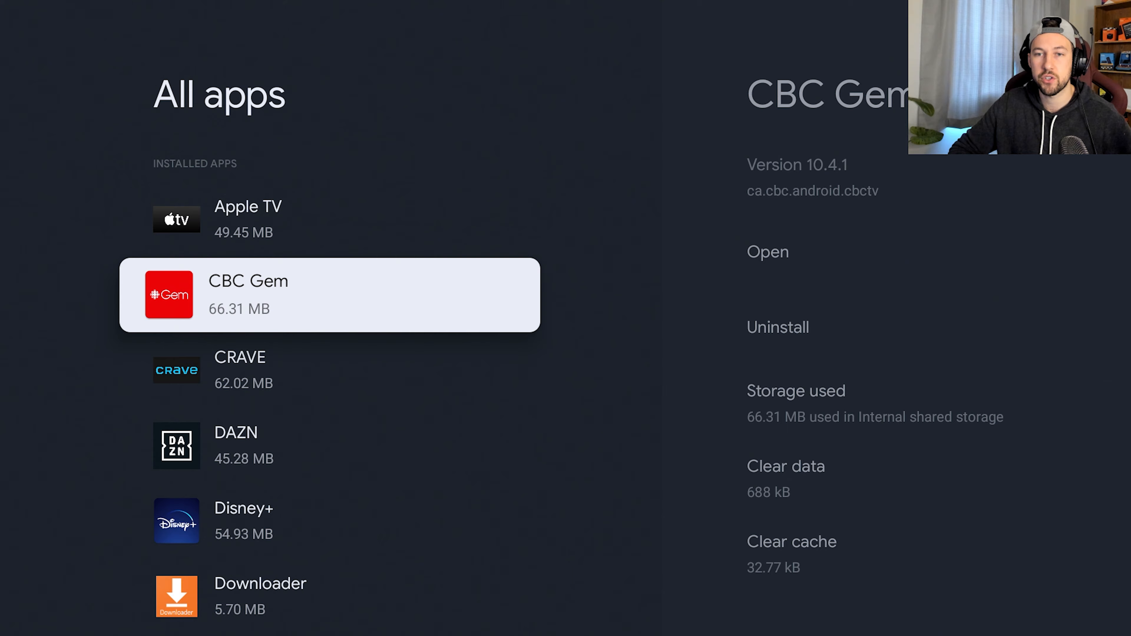
pyautogui.scroll(-3)
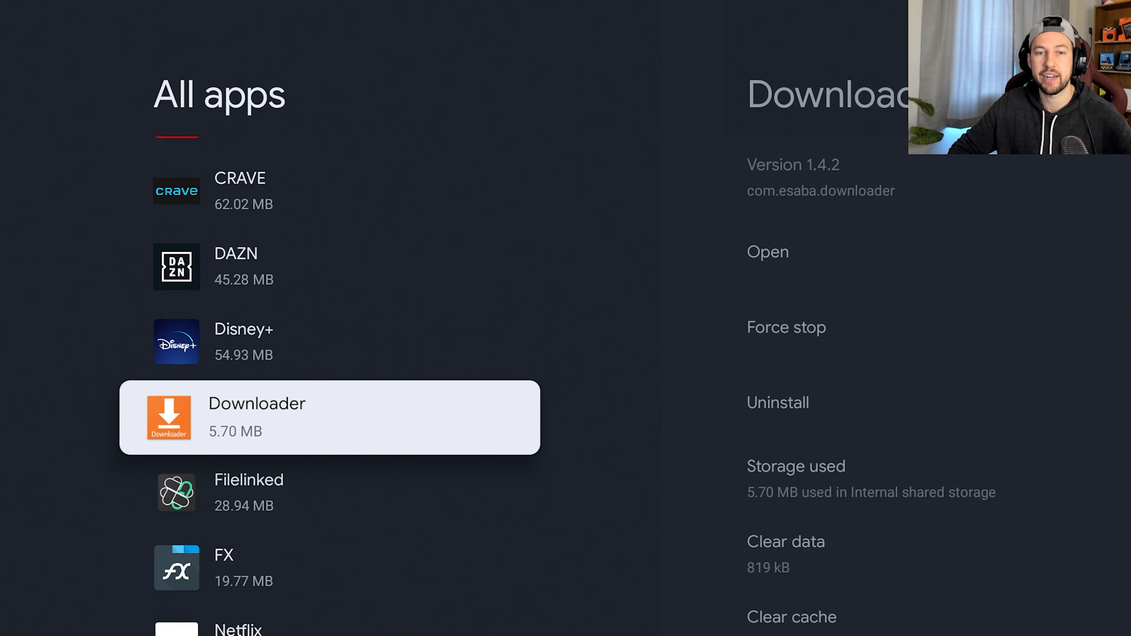
pyautogui.scroll(-3)
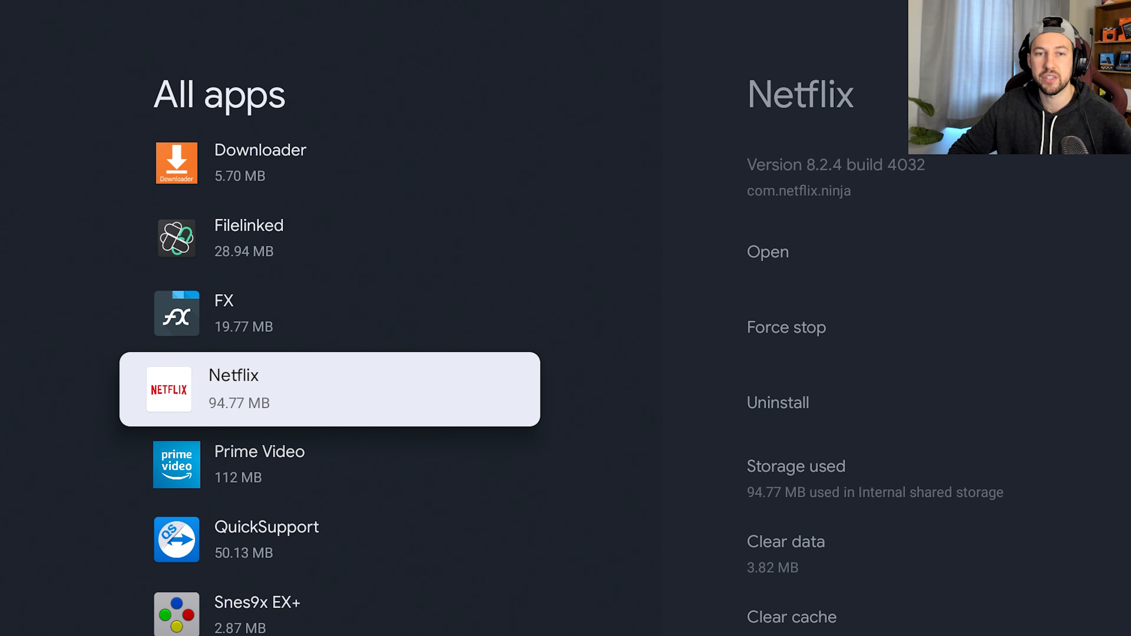
pyautogui.scroll(-3)
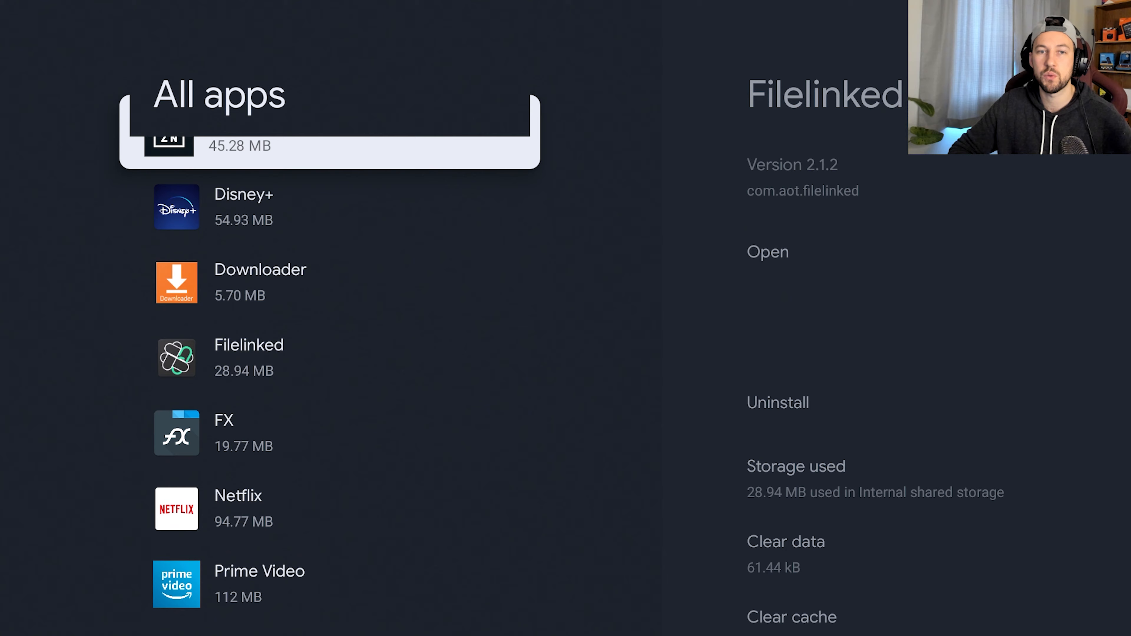
pyautogui.scroll(3)
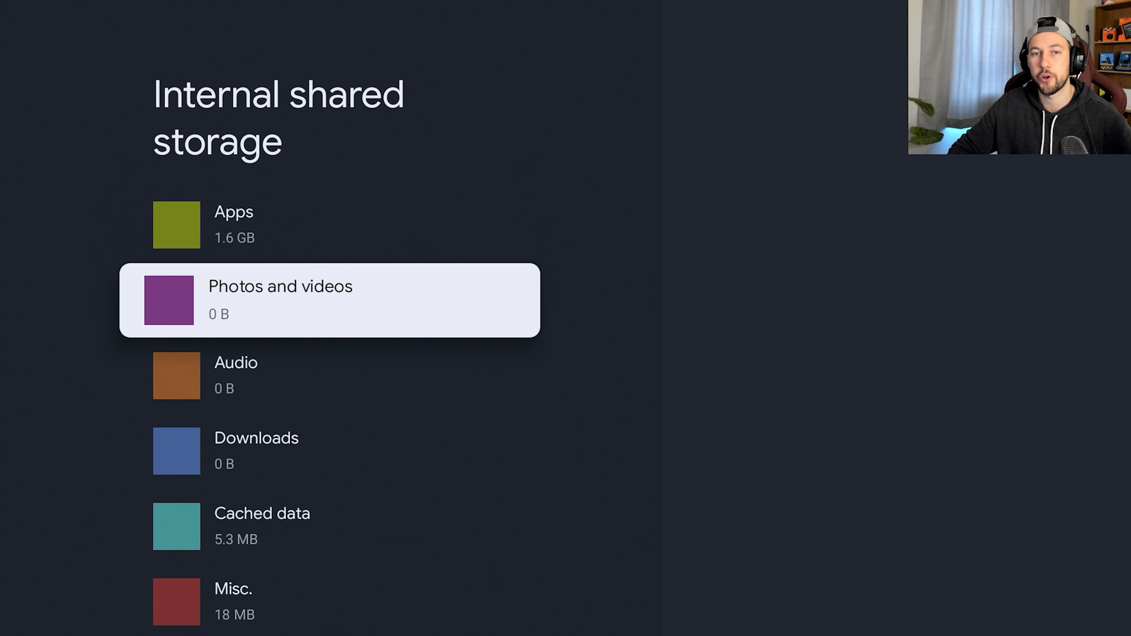
# Step: Scroll to the 1.9 GB Available entry, then back out to the System list
pyautogui.scroll(-3)
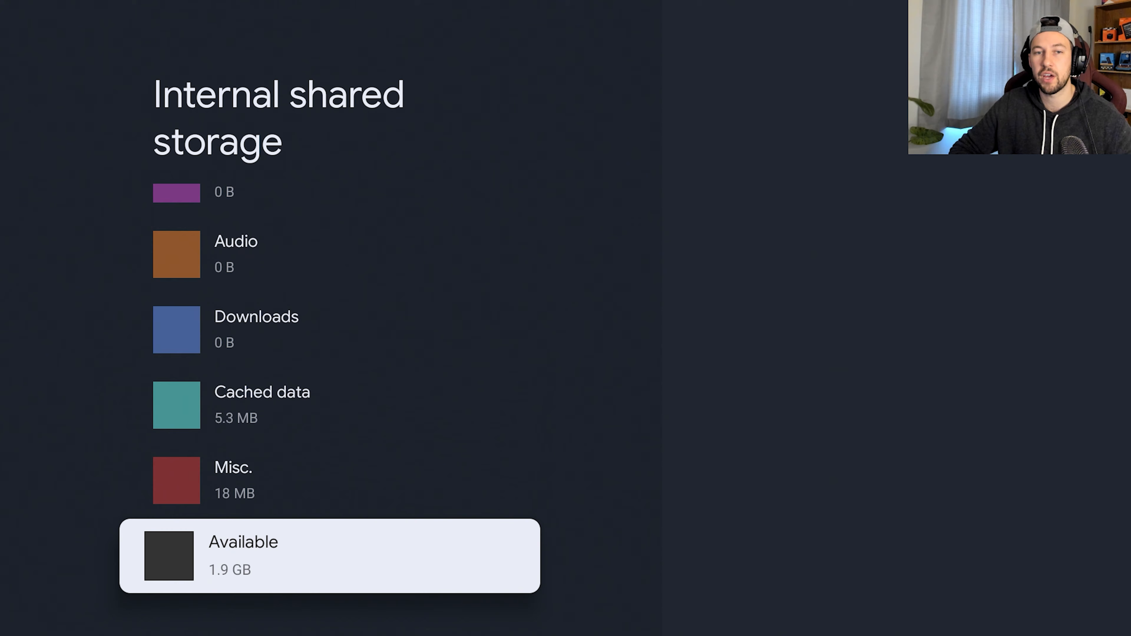
pyautogui.press('Back')
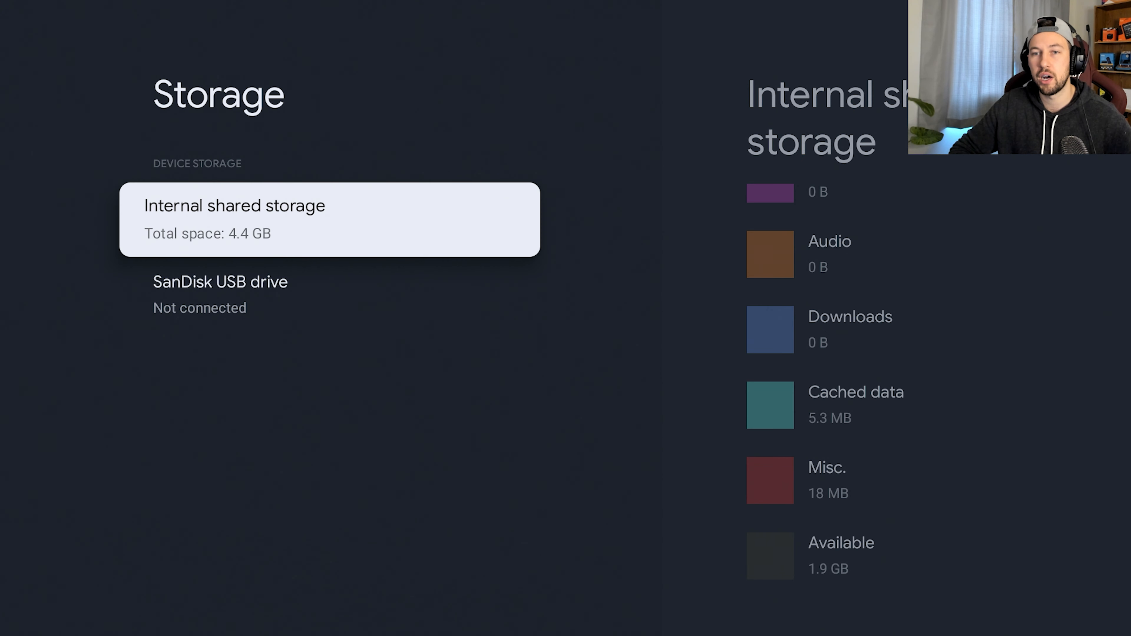
pyautogui.press('Back')
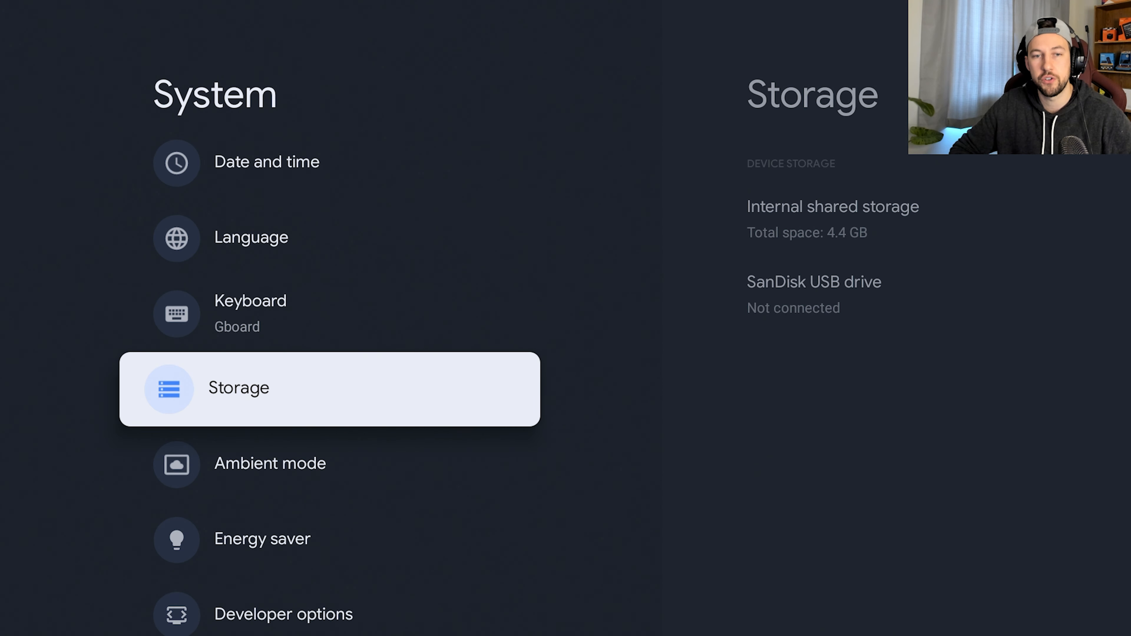